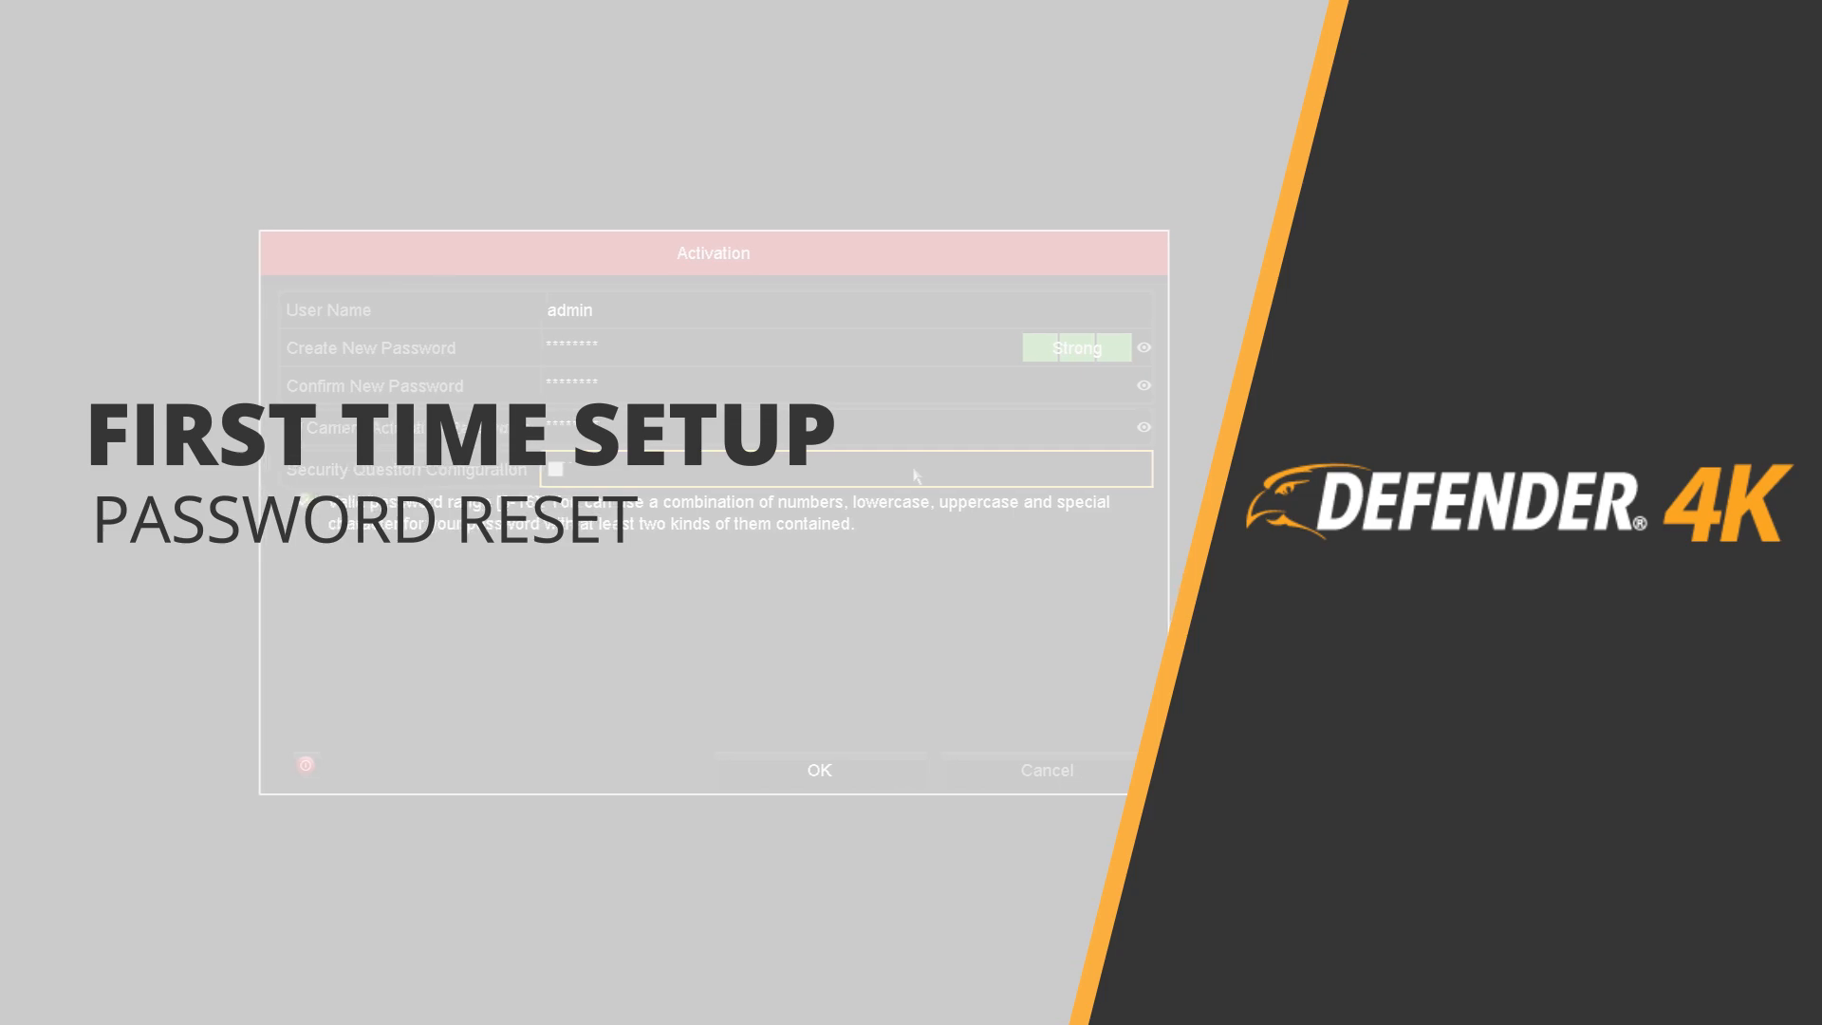
Step: Bring up the login prompt with the admin user name selected and password empty
click(818, 769)
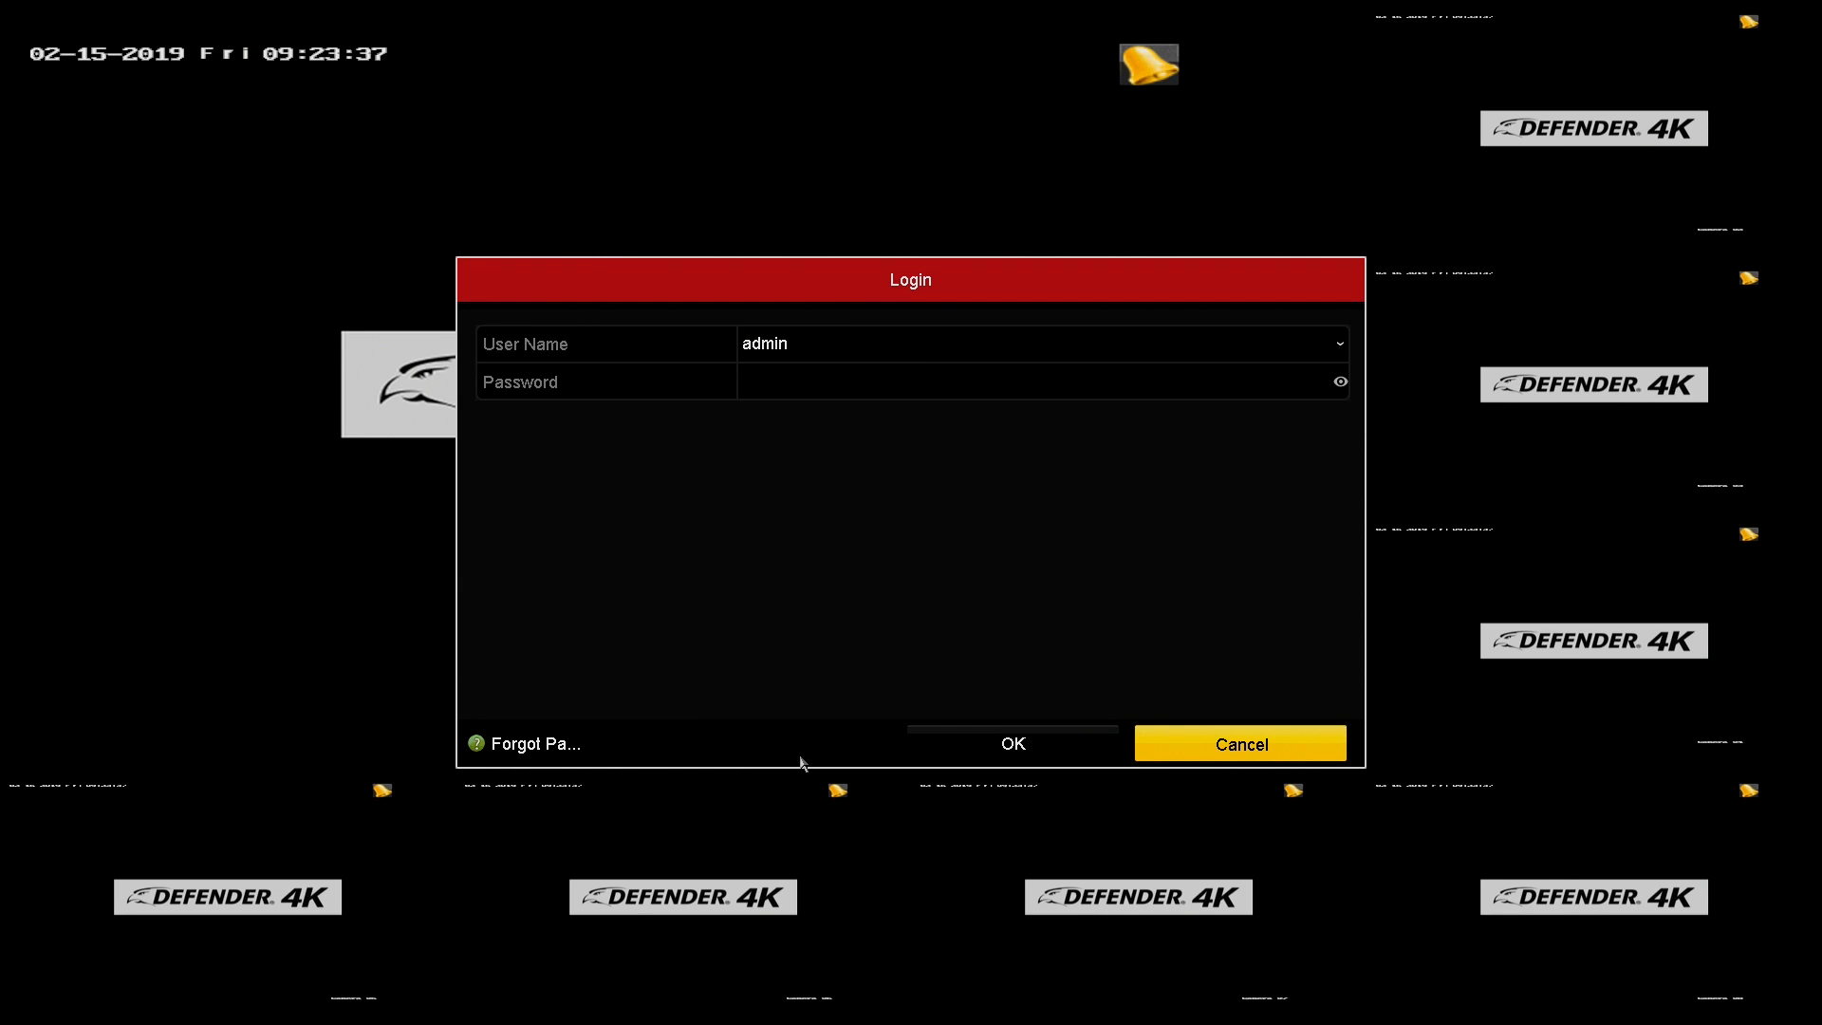
mouse_move(488, 755)
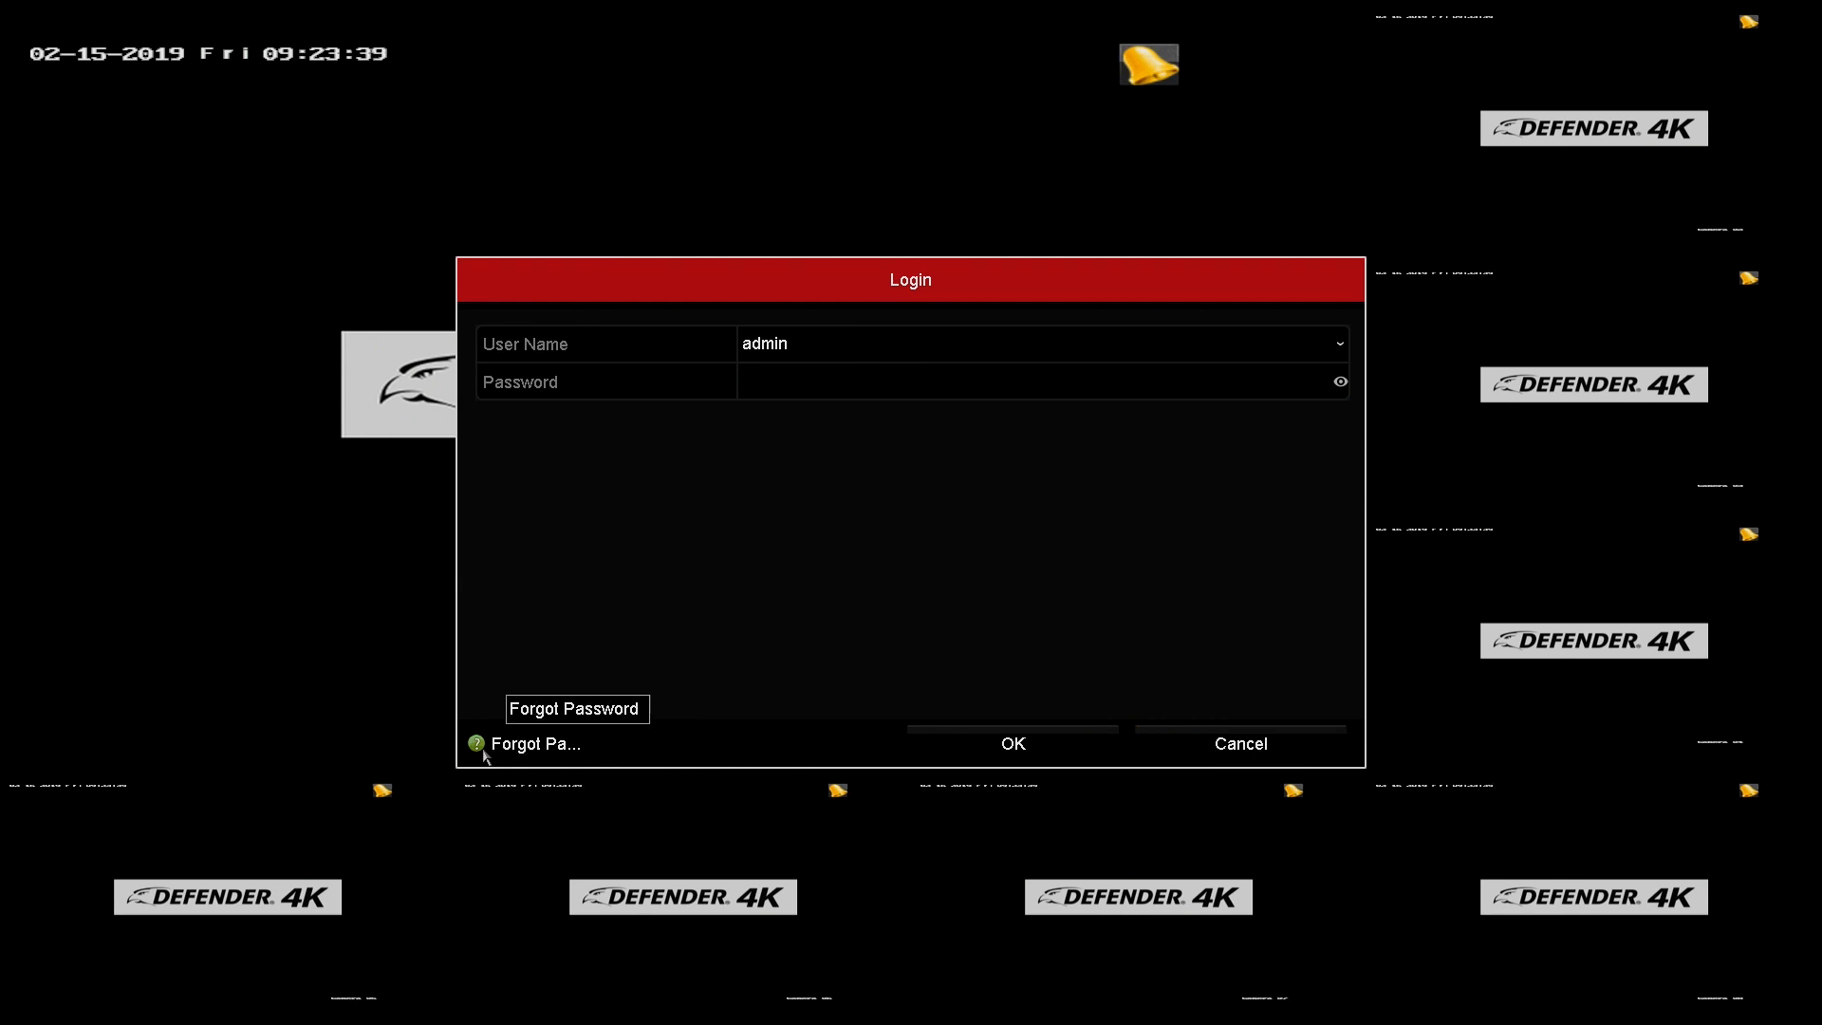
Step: Start Forgot Password for admin and choose Verify by GUID
click(535, 743)
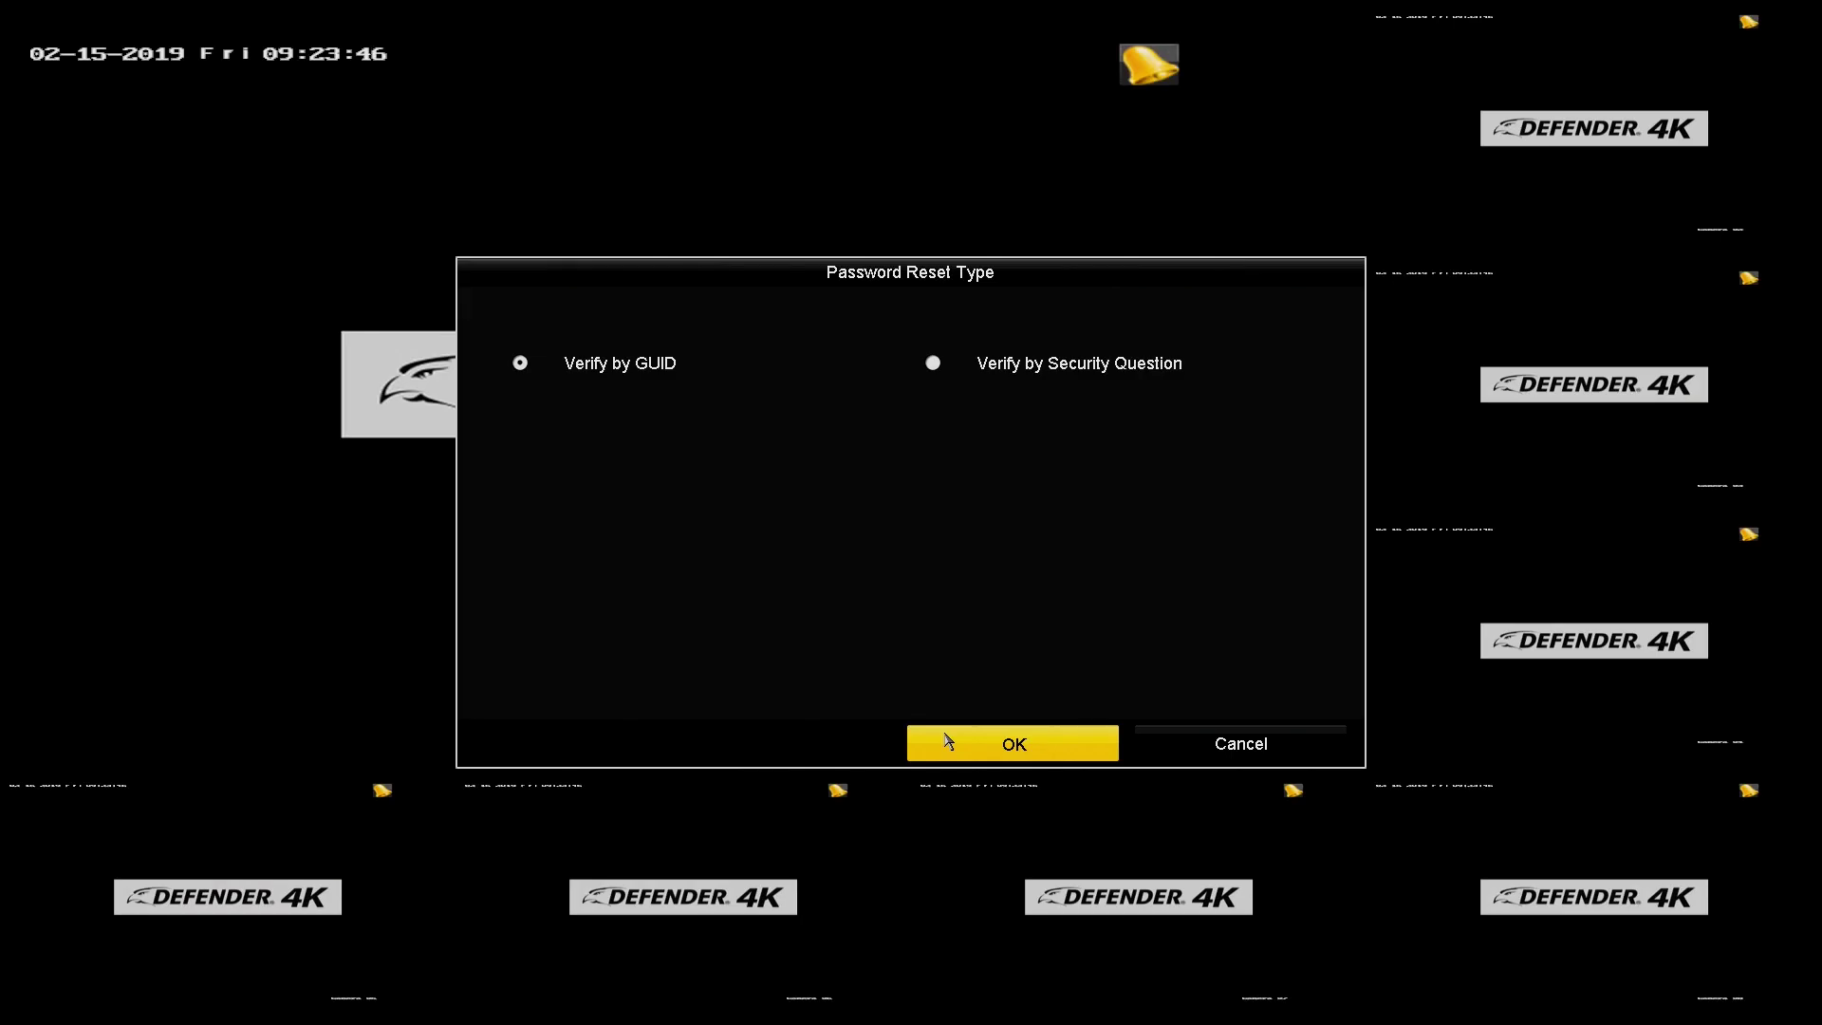
click(1011, 744)
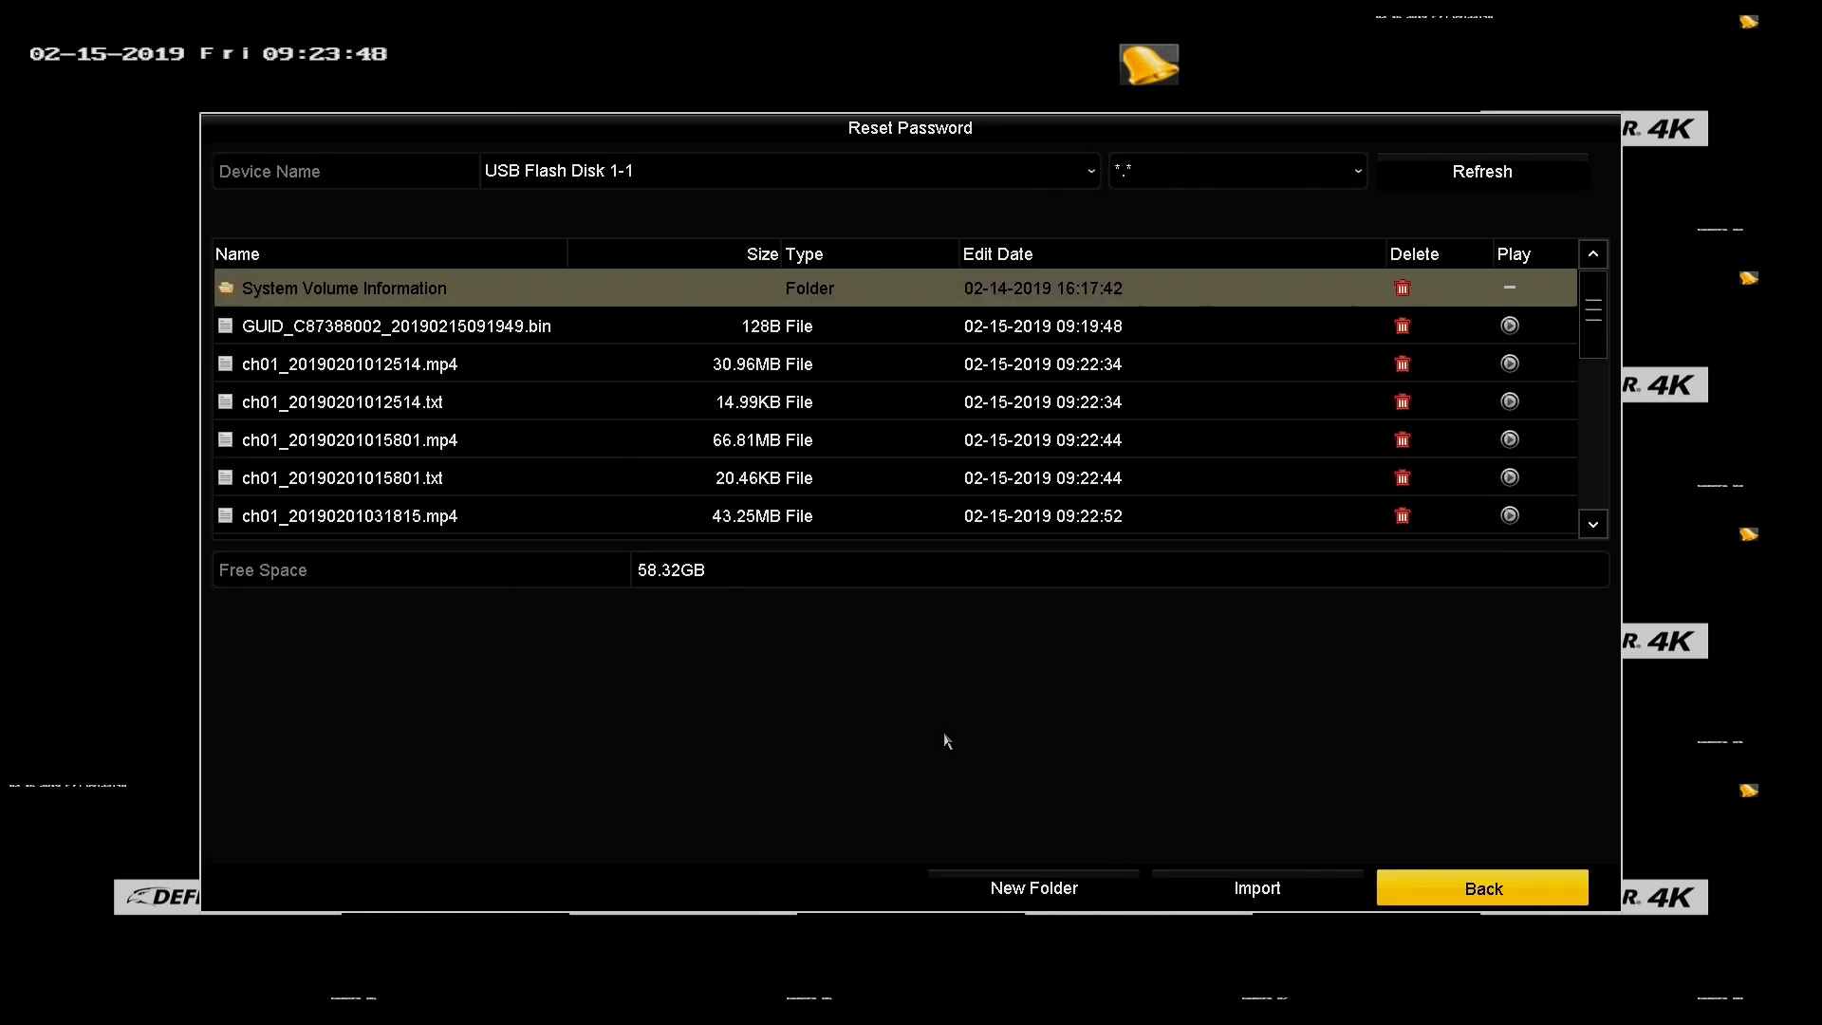
mouse_move(584, 404)
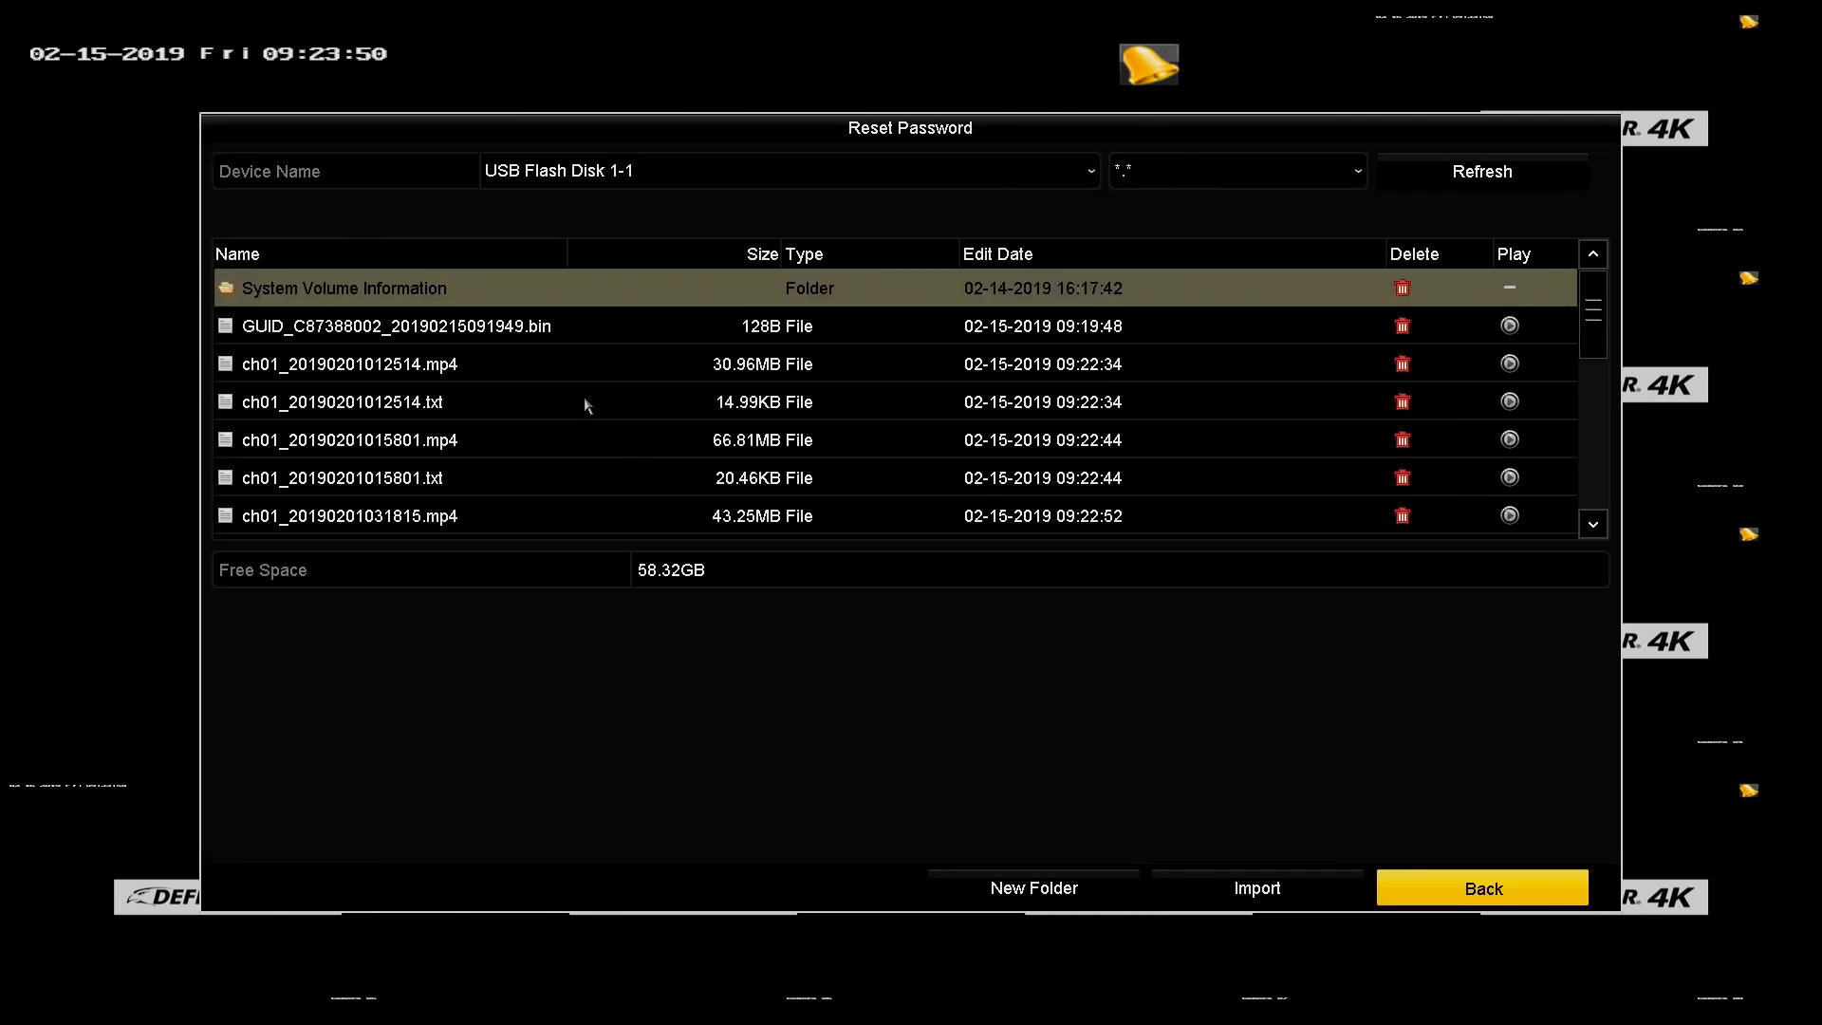
Step: Import the GUID .bin file from USB Flash Disk 1-1 to verify the reset
click(394, 325)
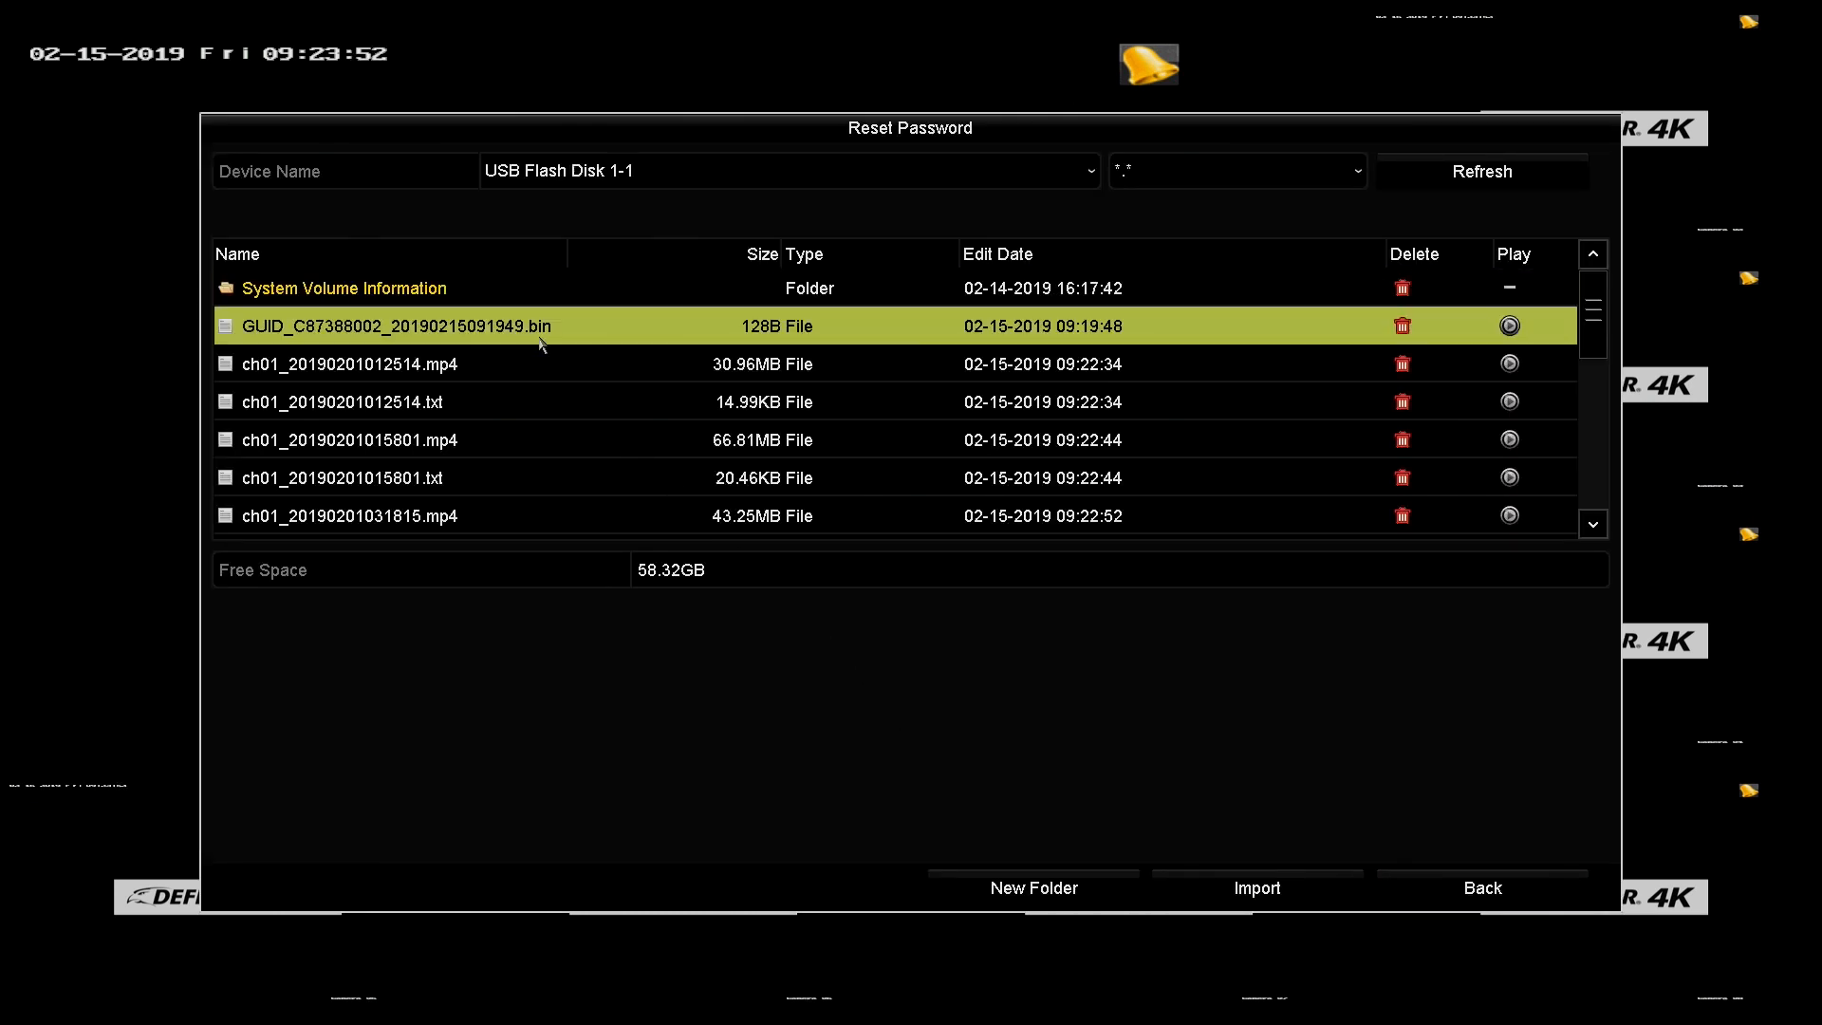
click(1256, 888)
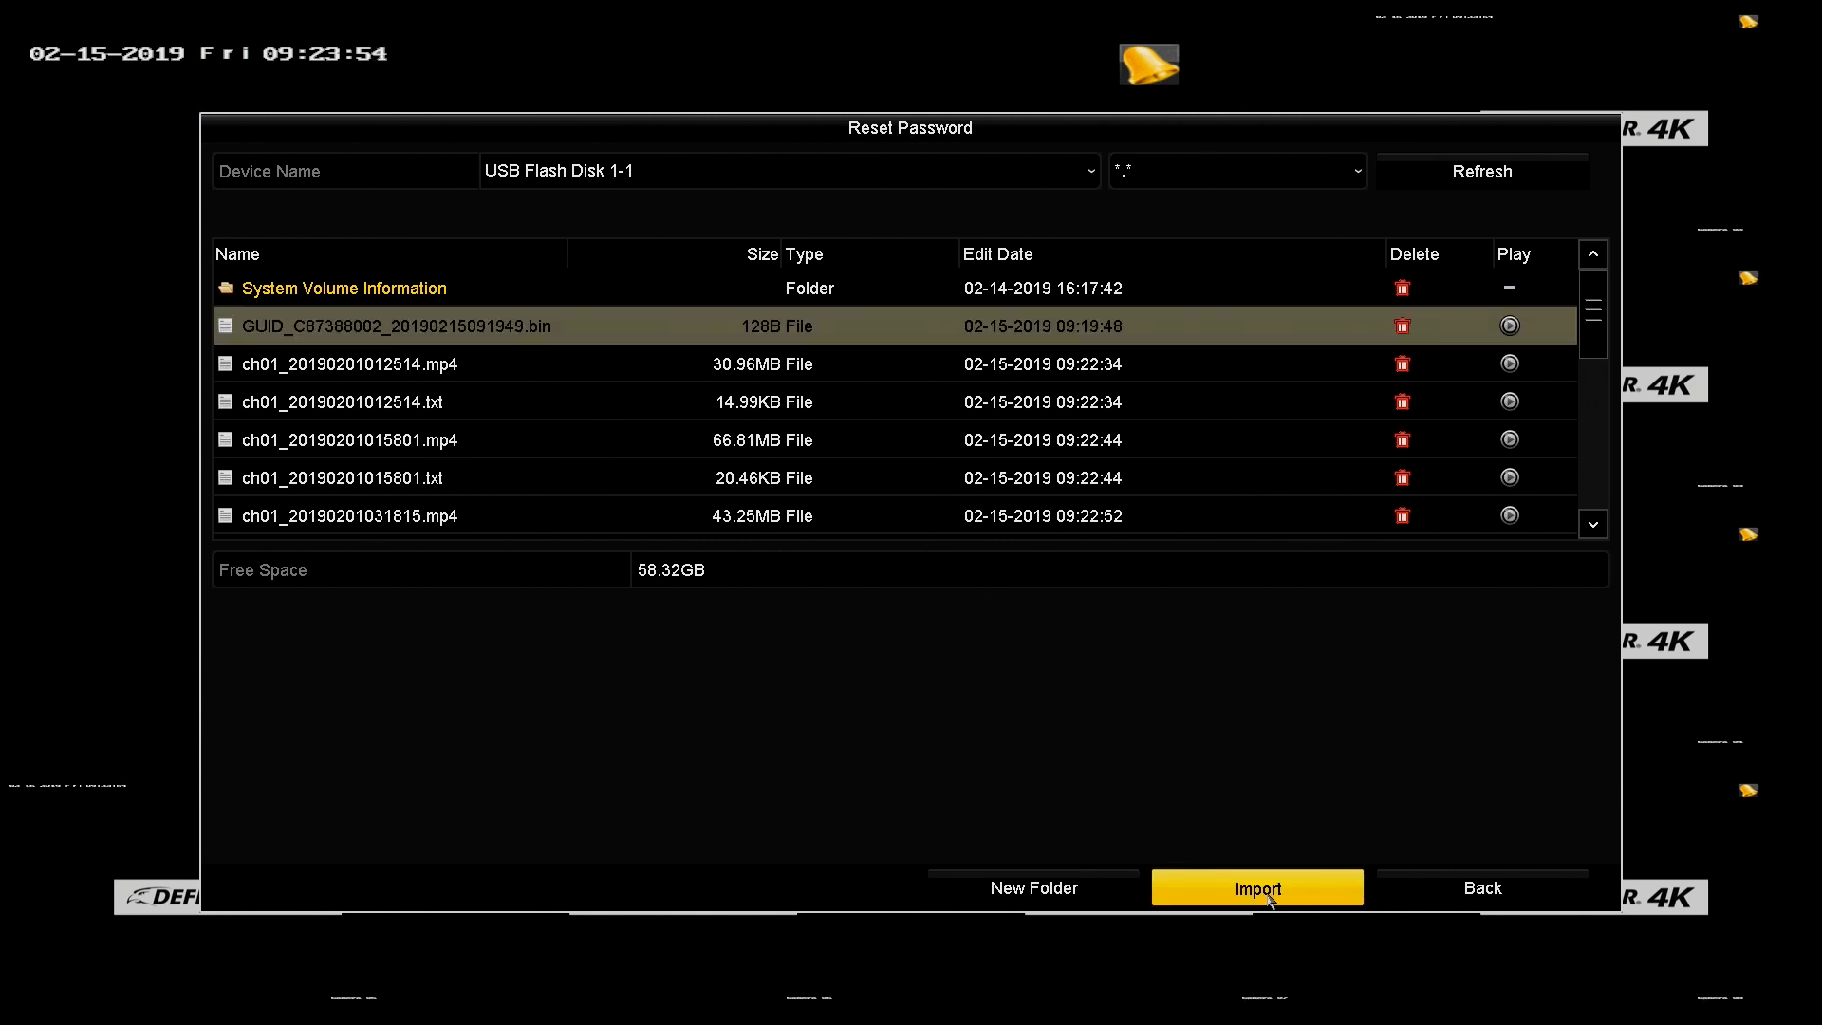
click(1256, 888)
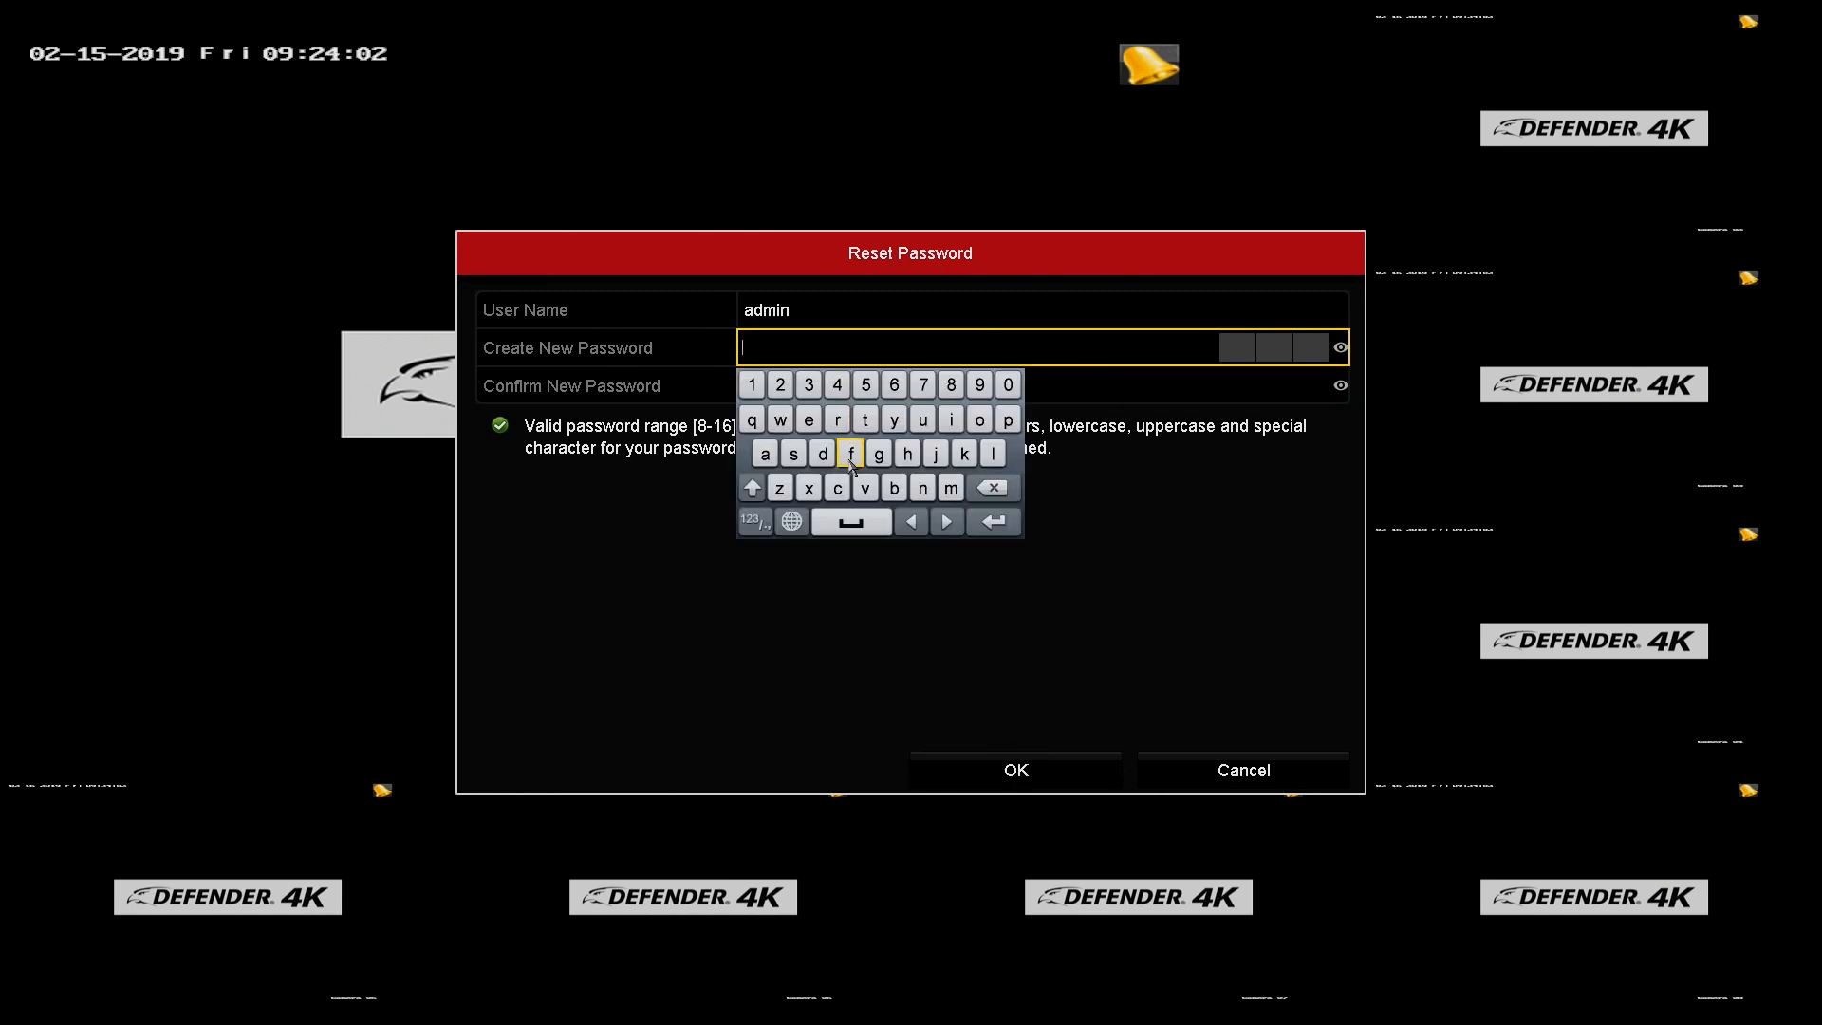
Step: Enter a Strong new admin password with capitals, a symbol and letters in both fields
click(751, 487)
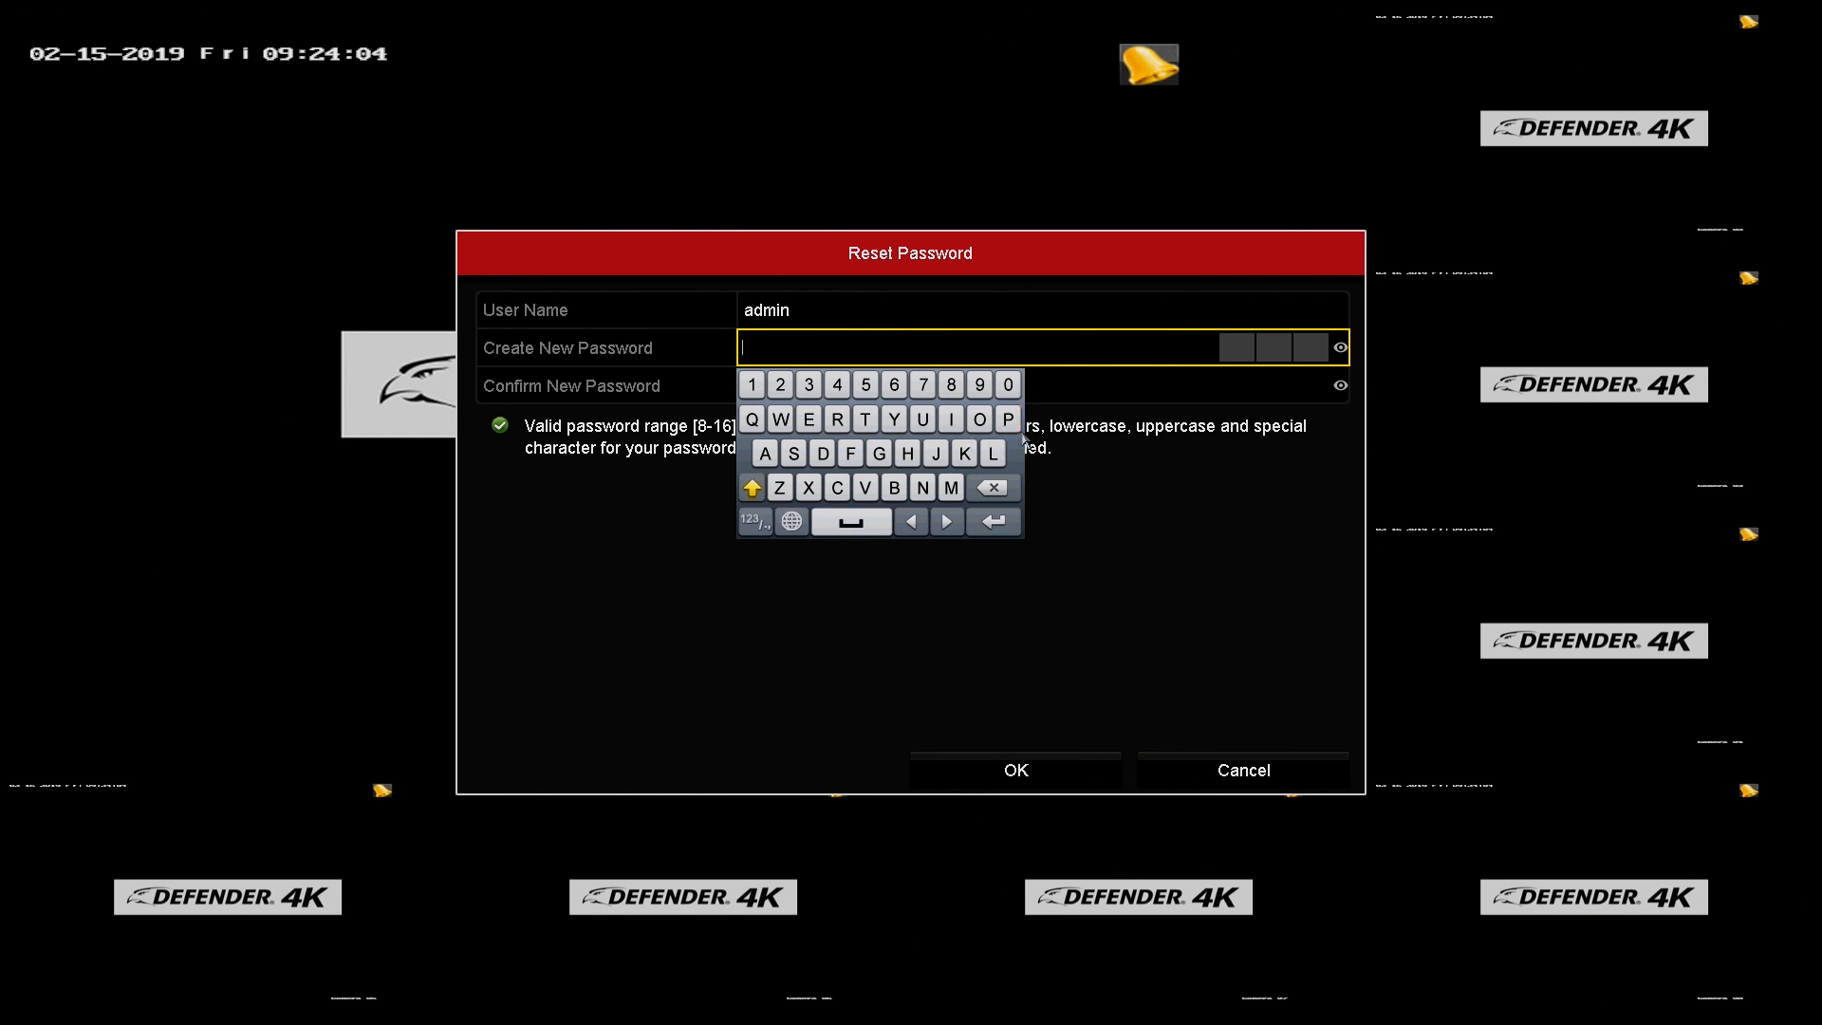
click(753, 520)
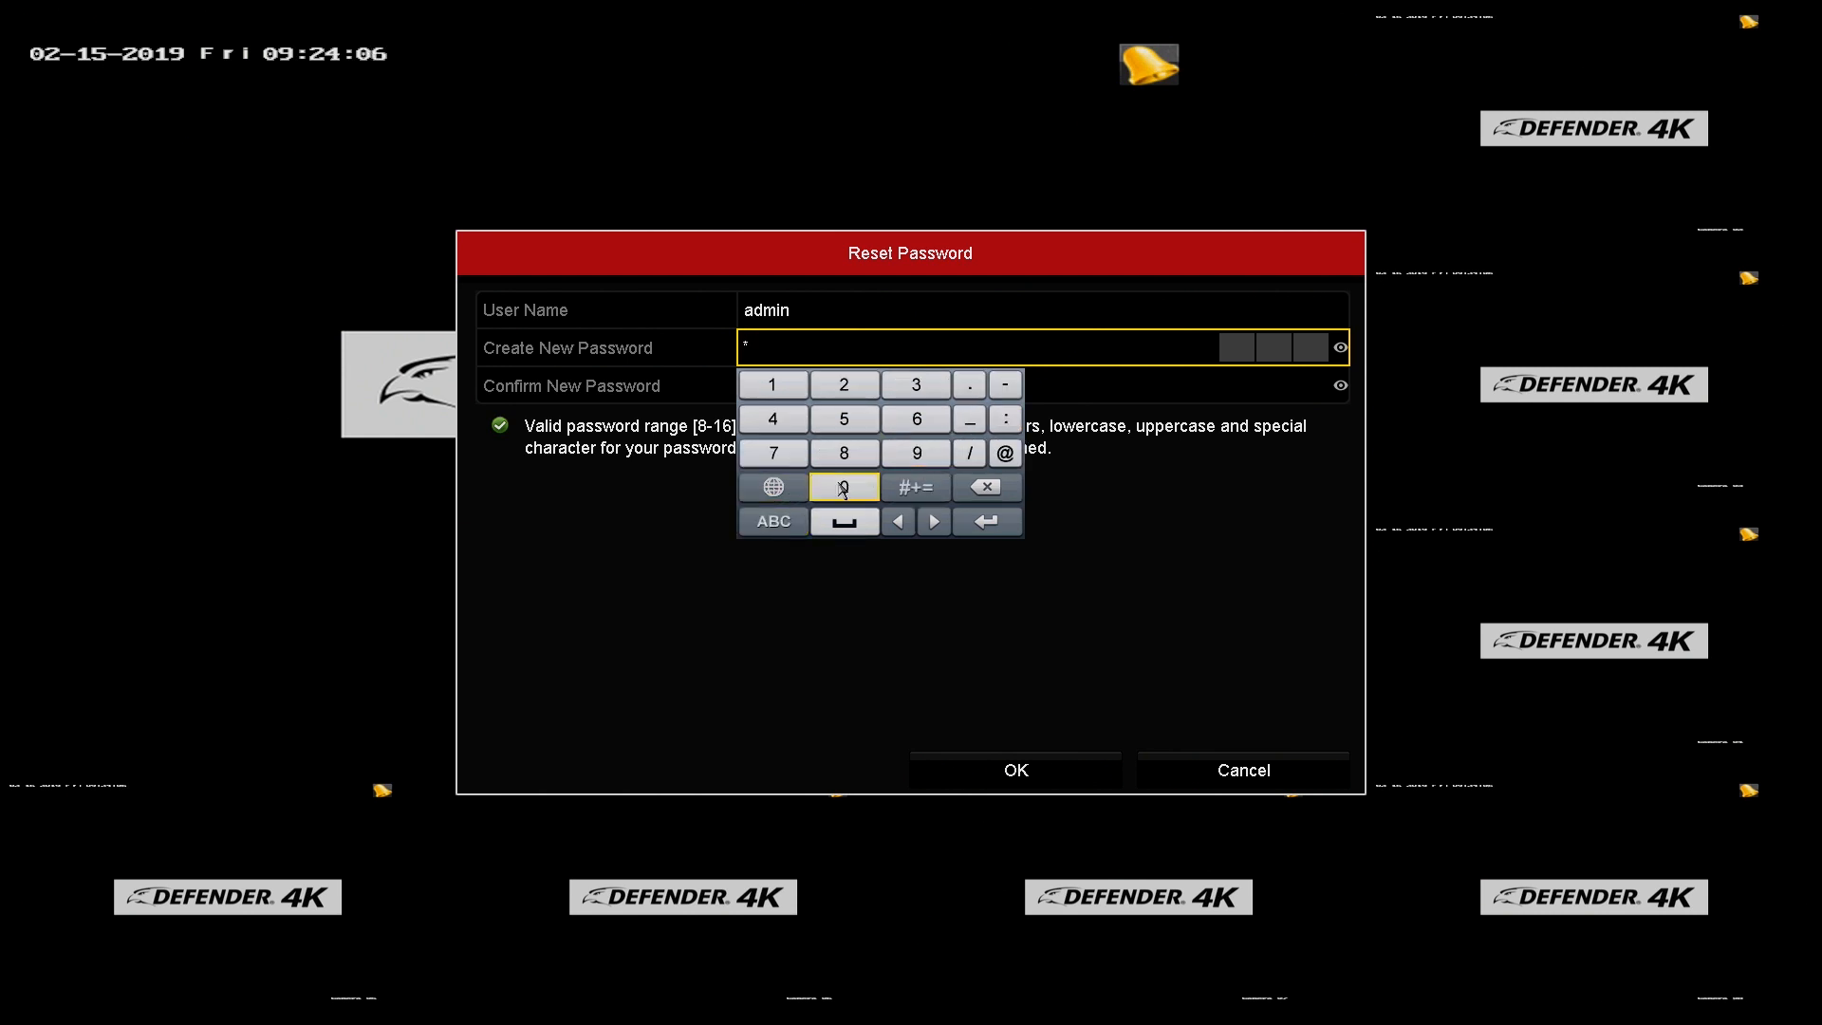
mouse_move(1004, 451)
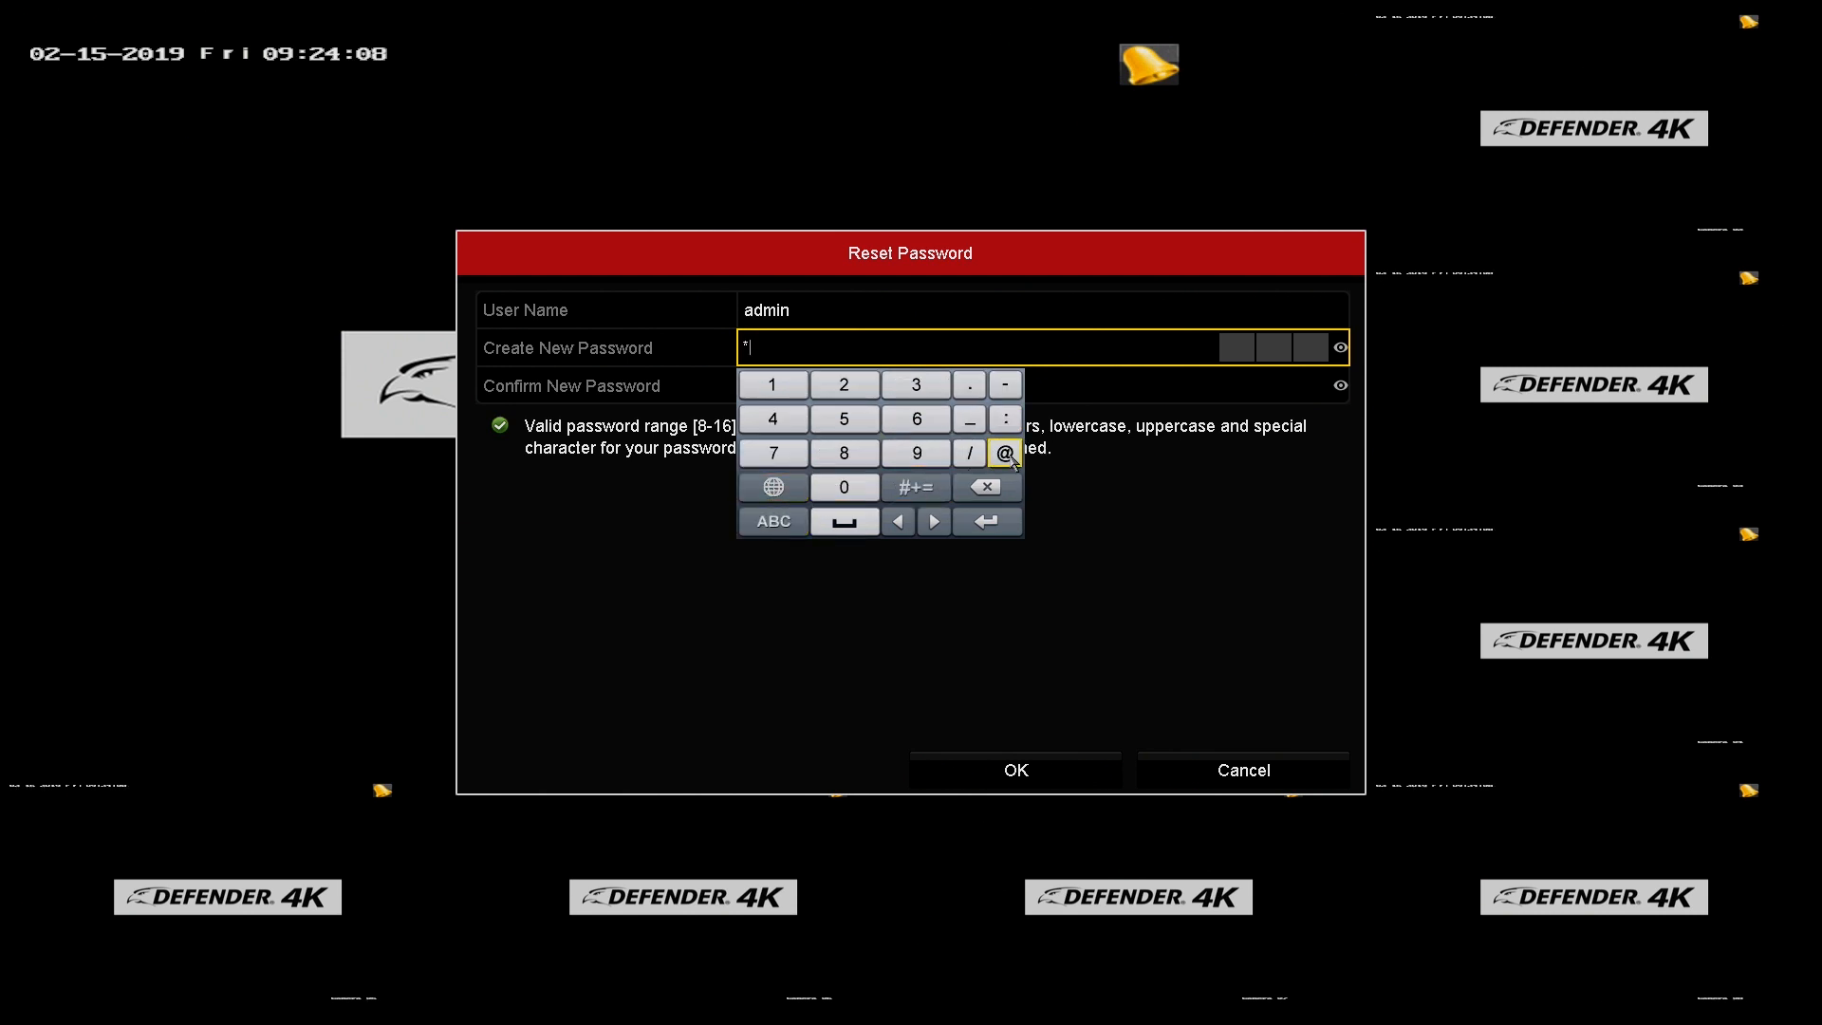
click(772, 520)
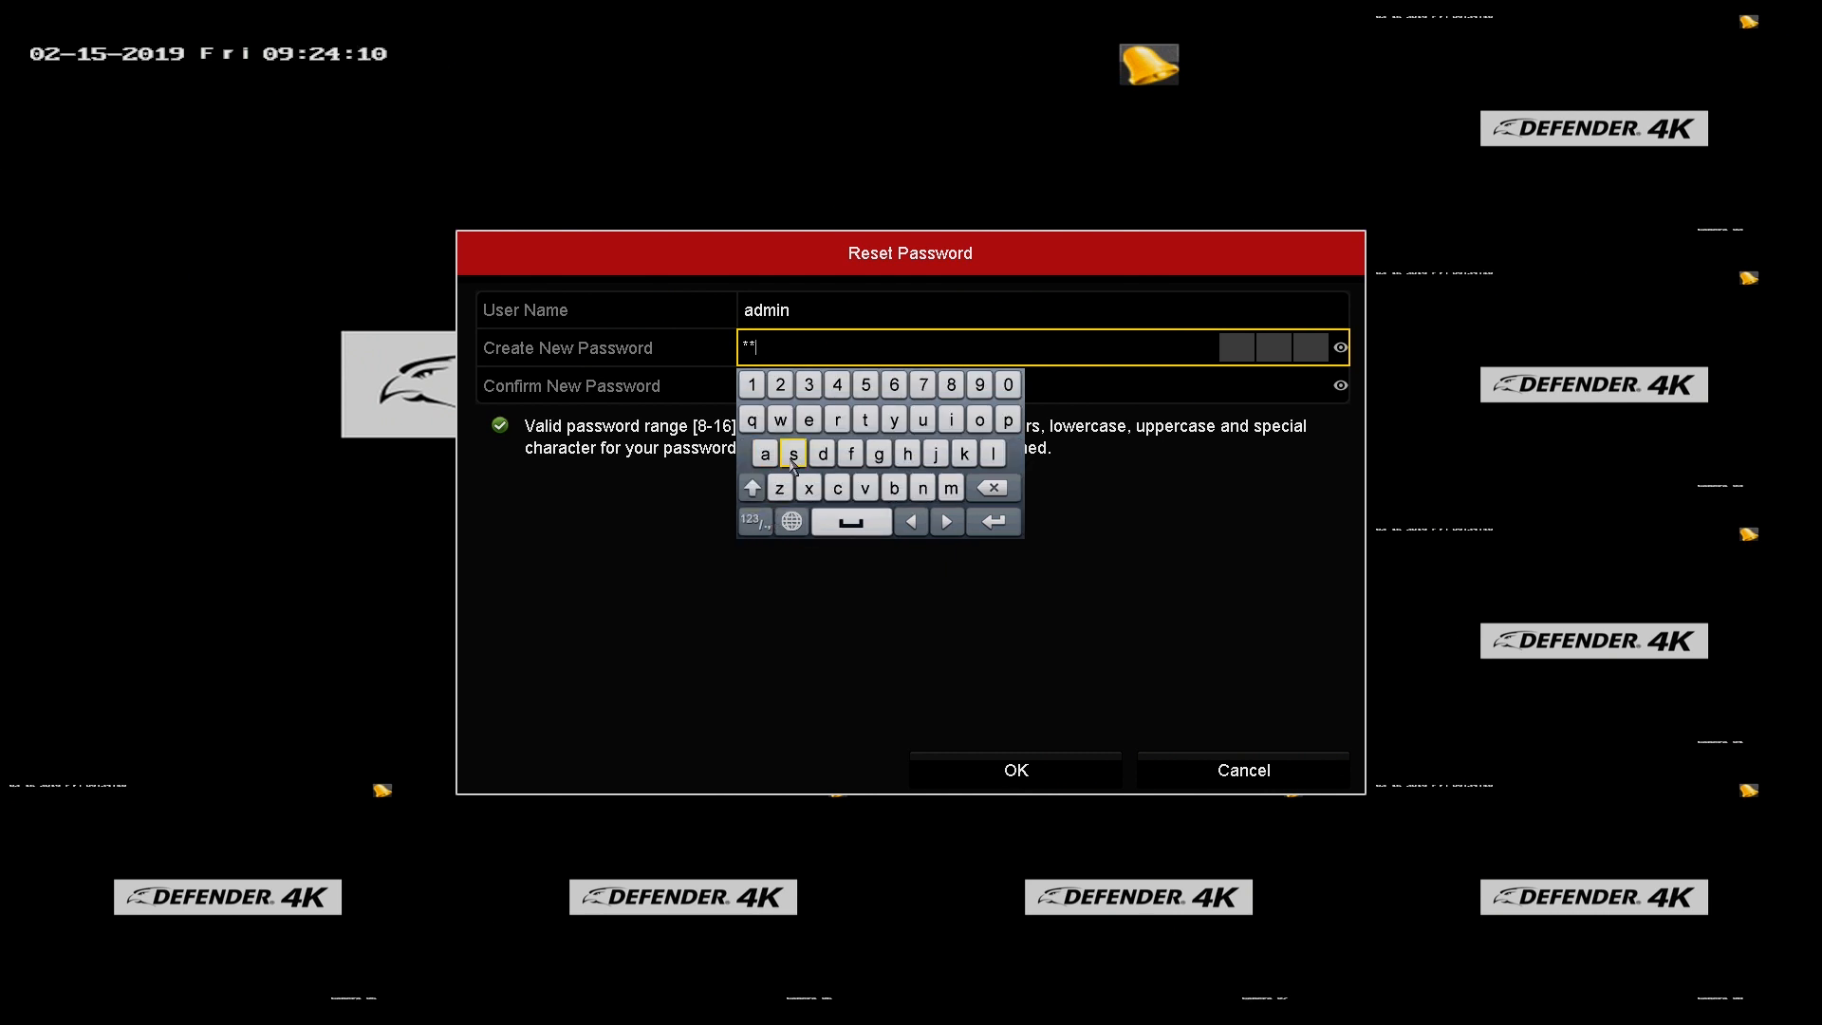
click(1006, 383)
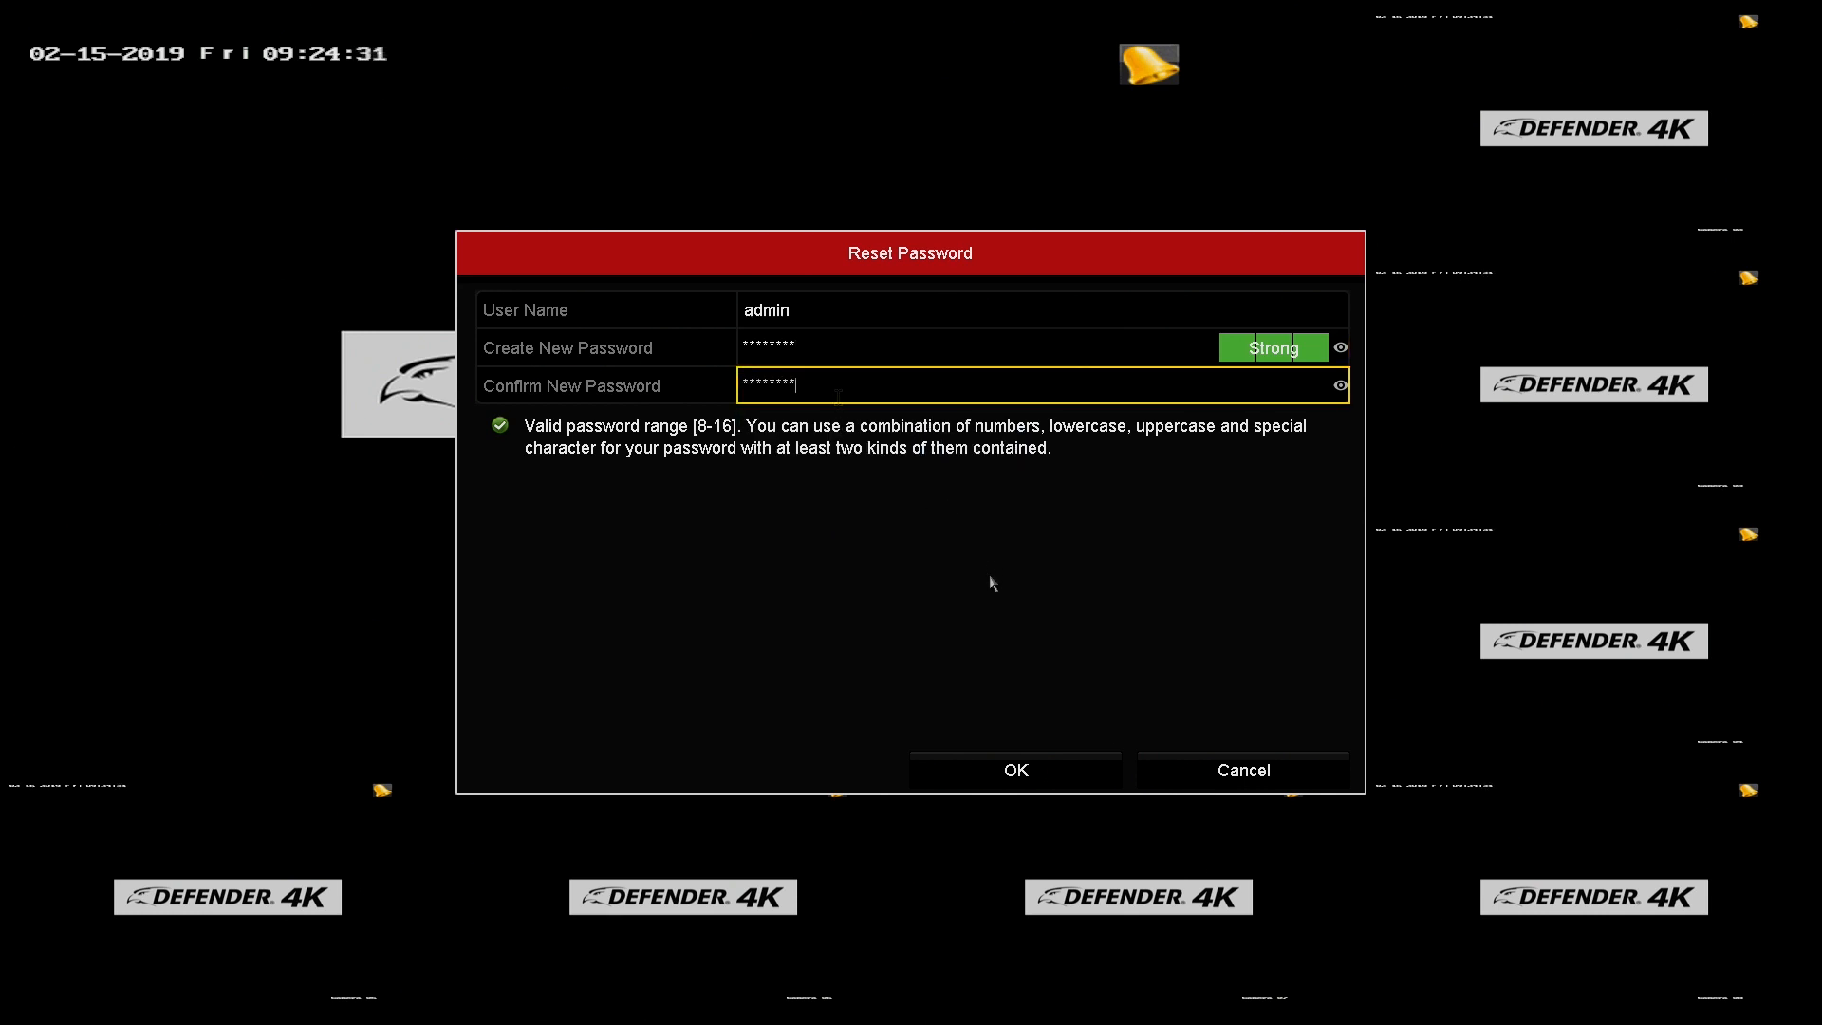
Step: Apply the new admin password, acknowledge the reset notice and duplicate it to the IP cameras
click(1013, 768)
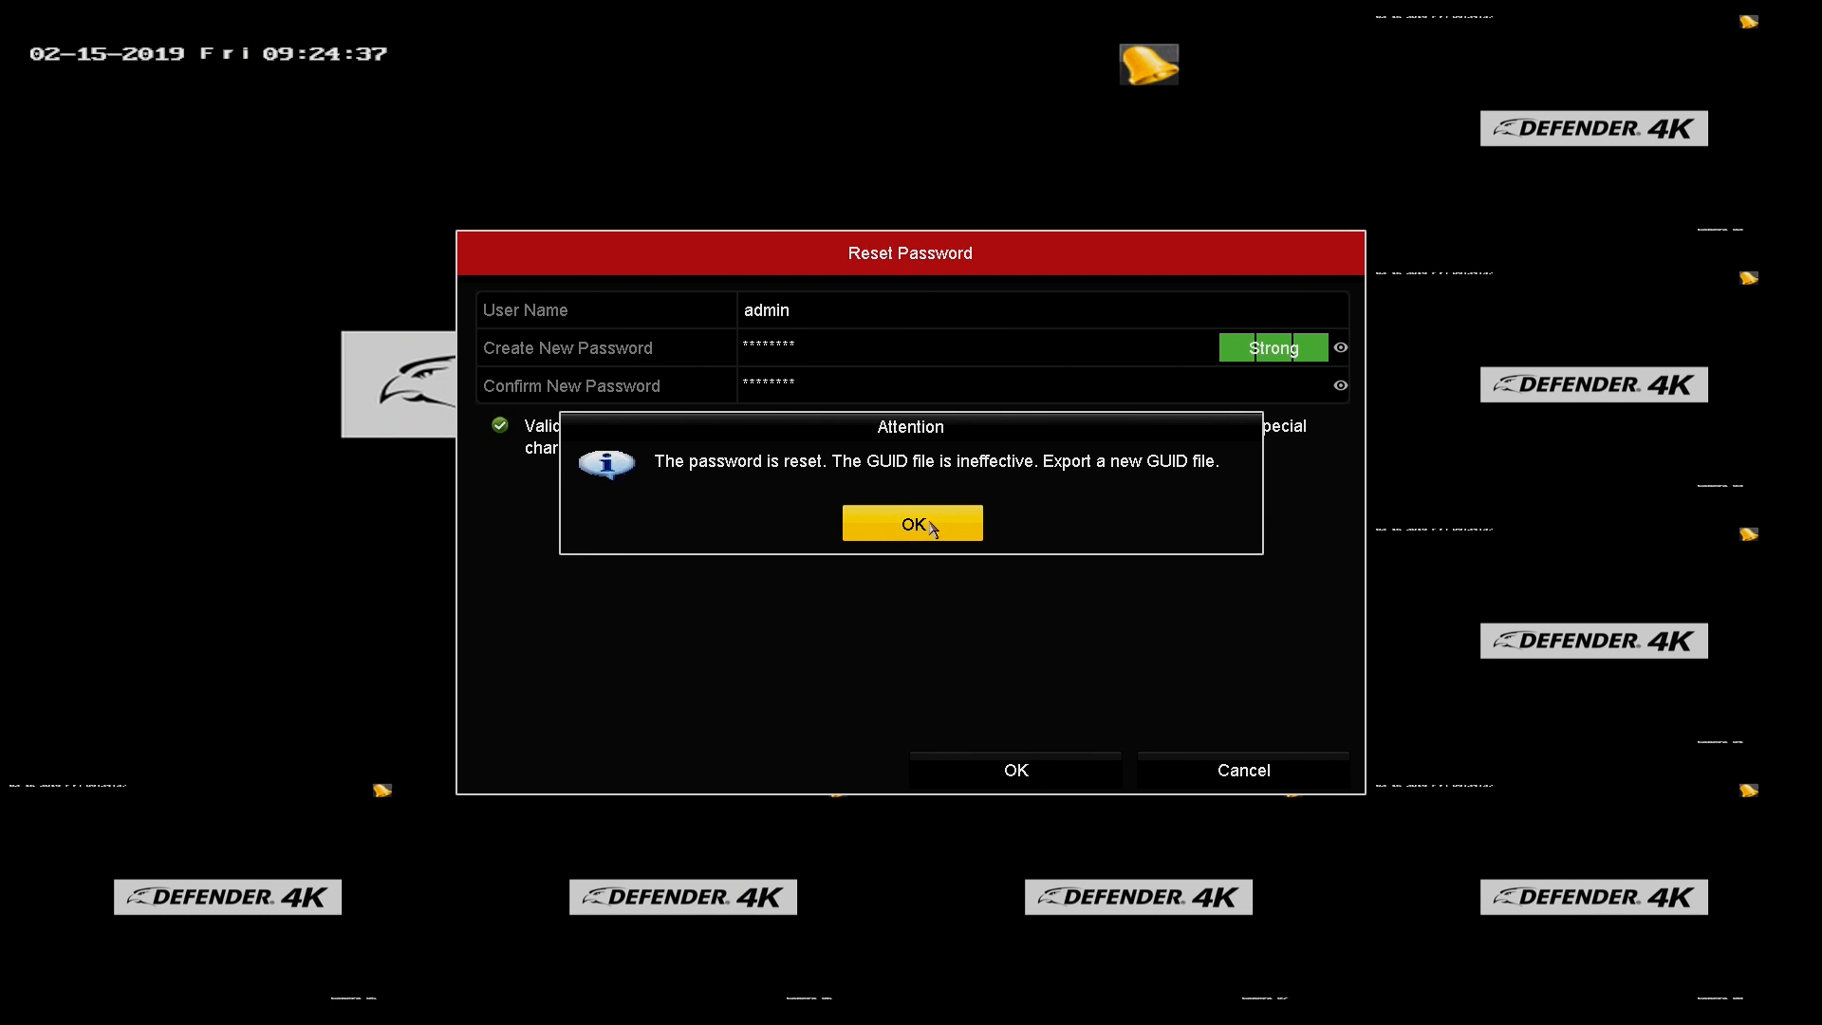
click(911, 523)
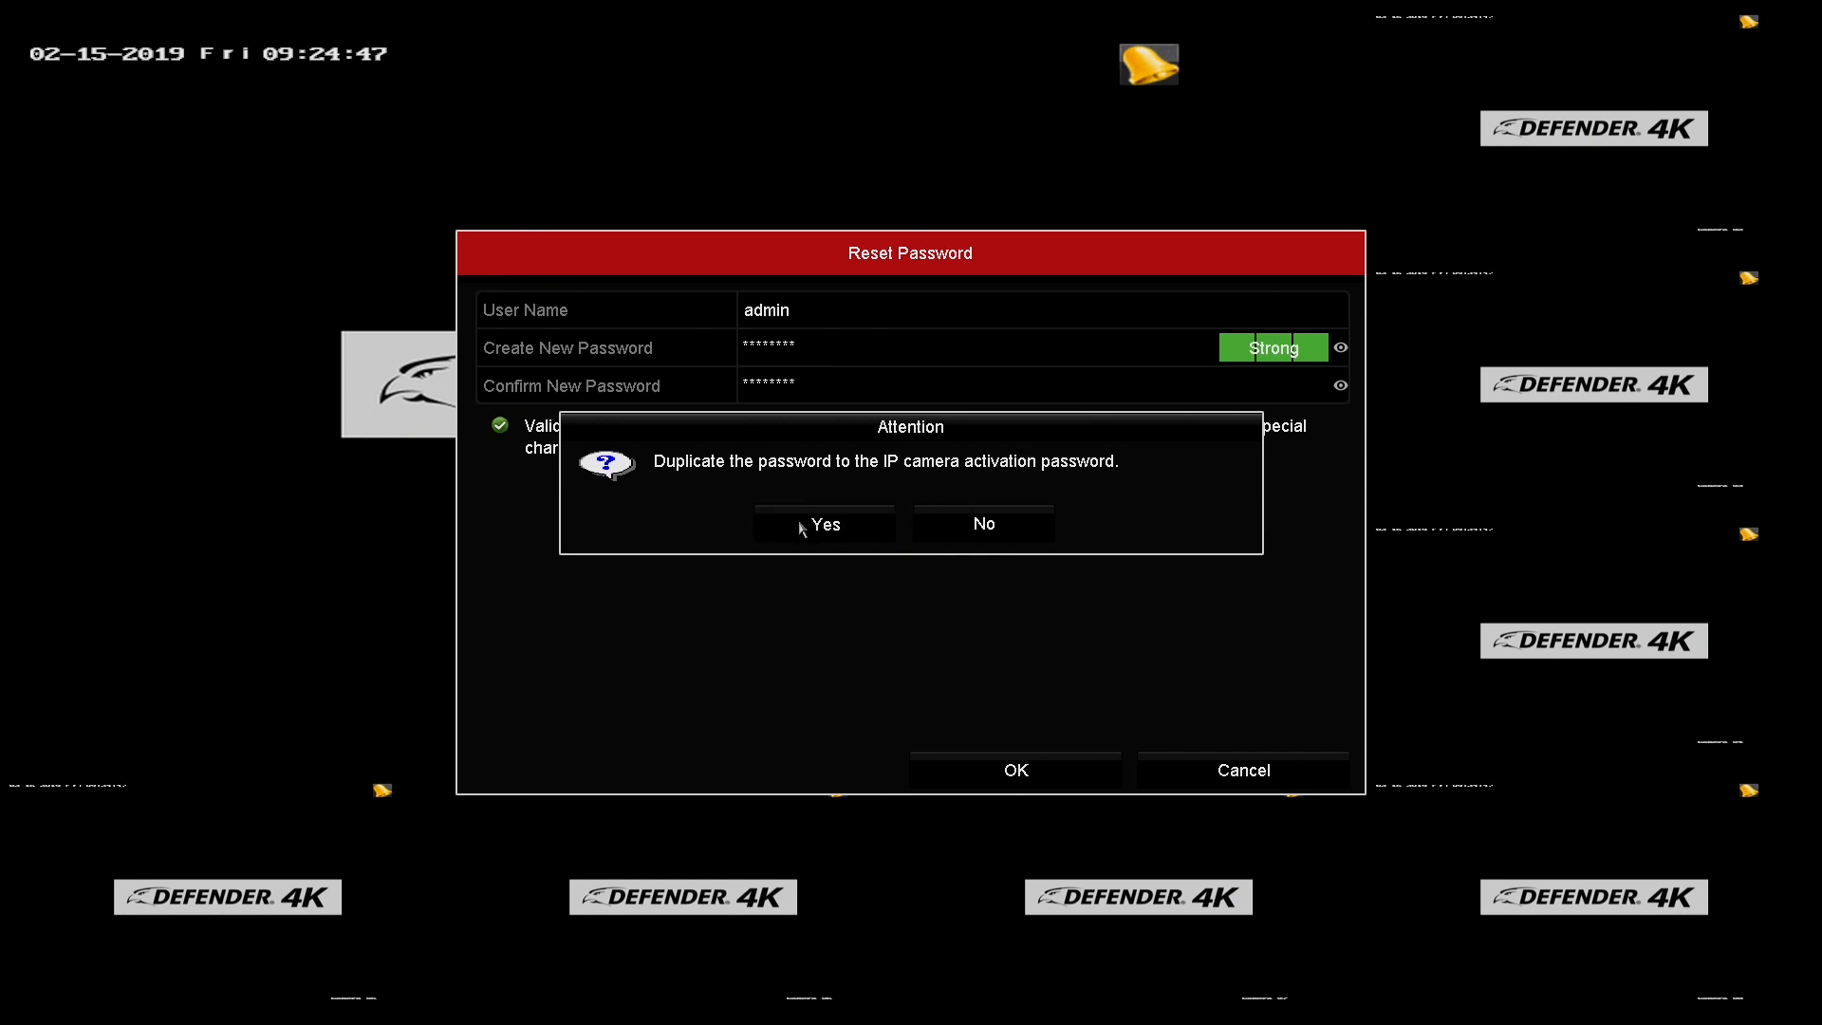
click(823, 523)
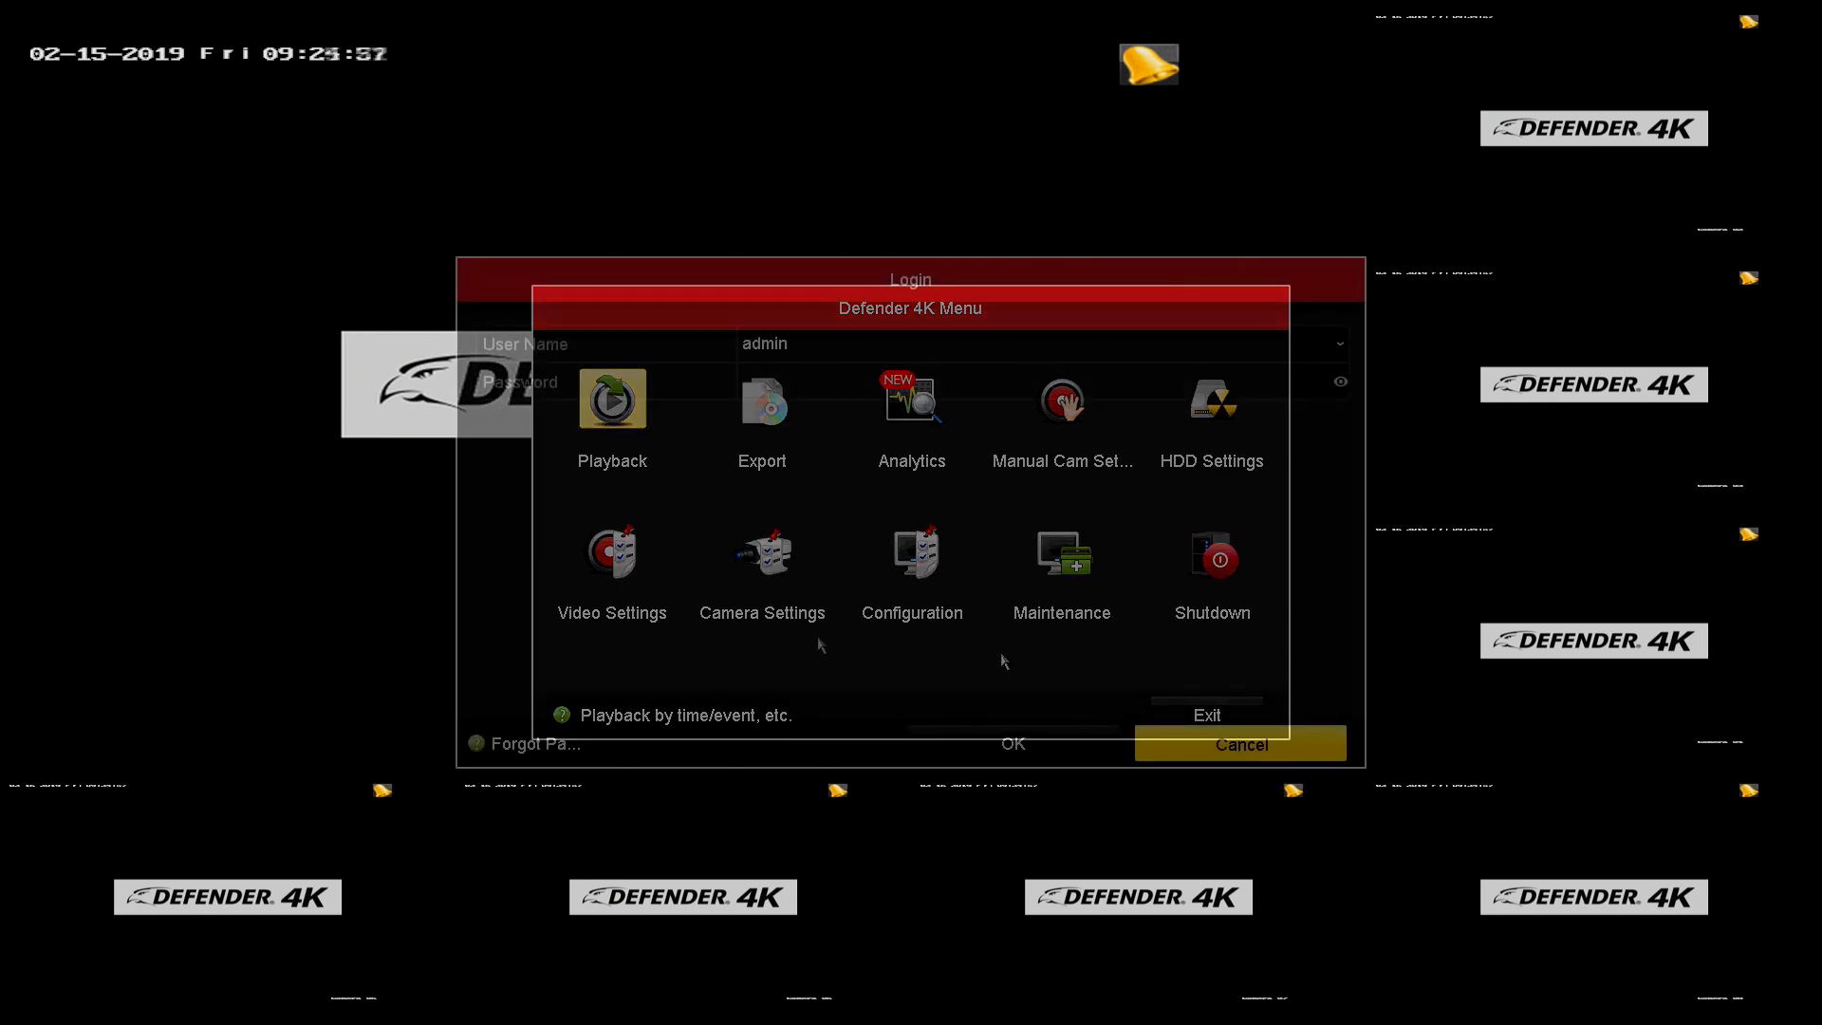
Step: Start another Forgot Password reset from the login screen
click(535, 744)
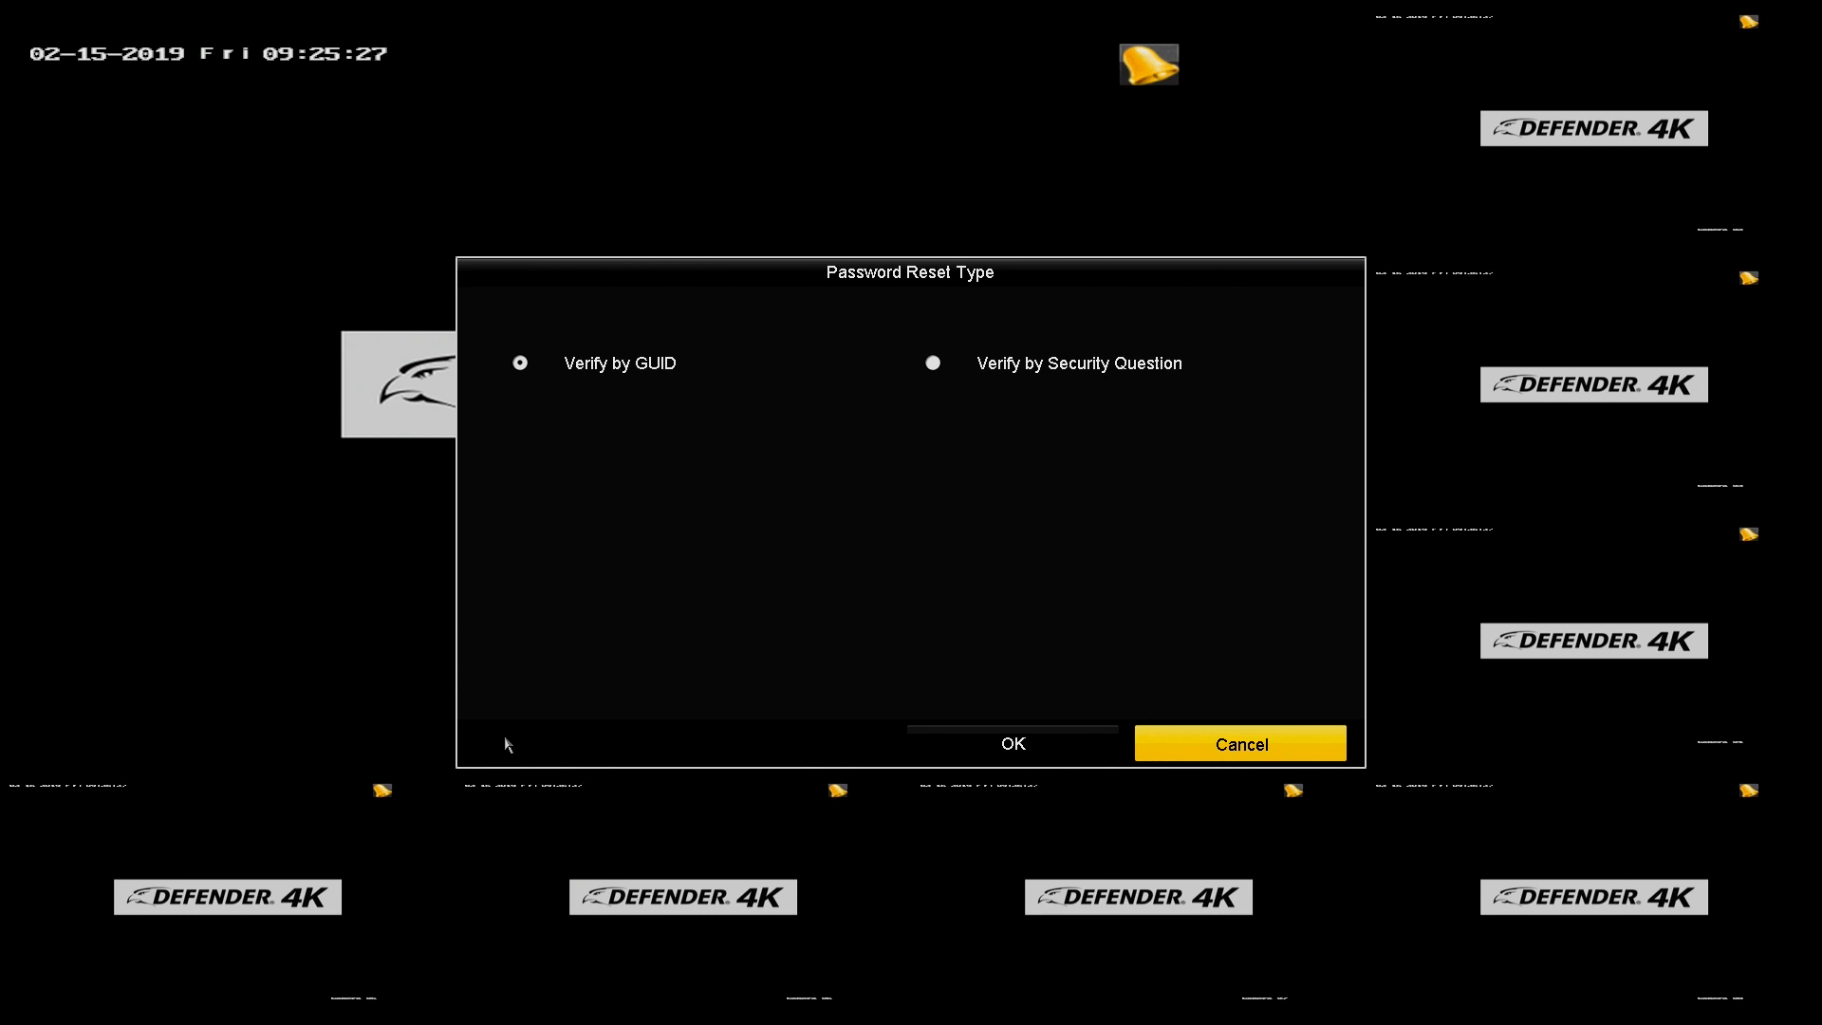
mouse_move(934, 363)
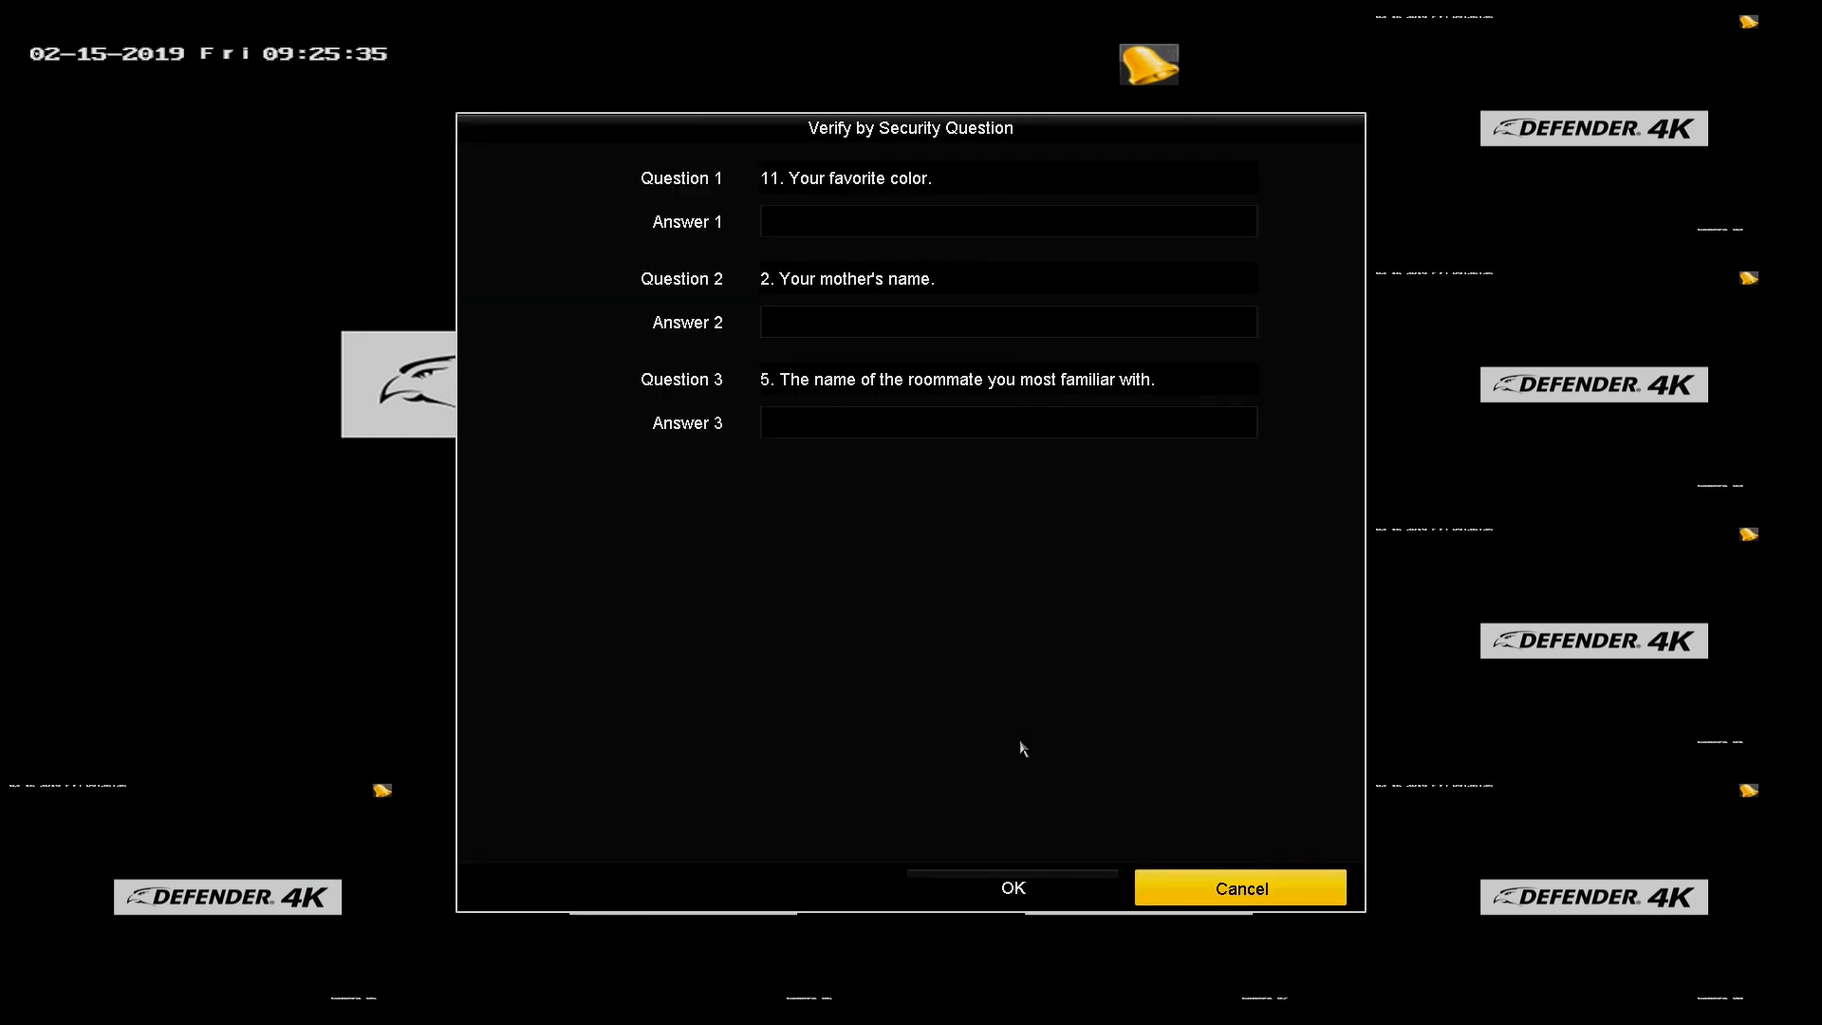
Step: Answer the three security questions and submit them for verification
click(1006, 220)
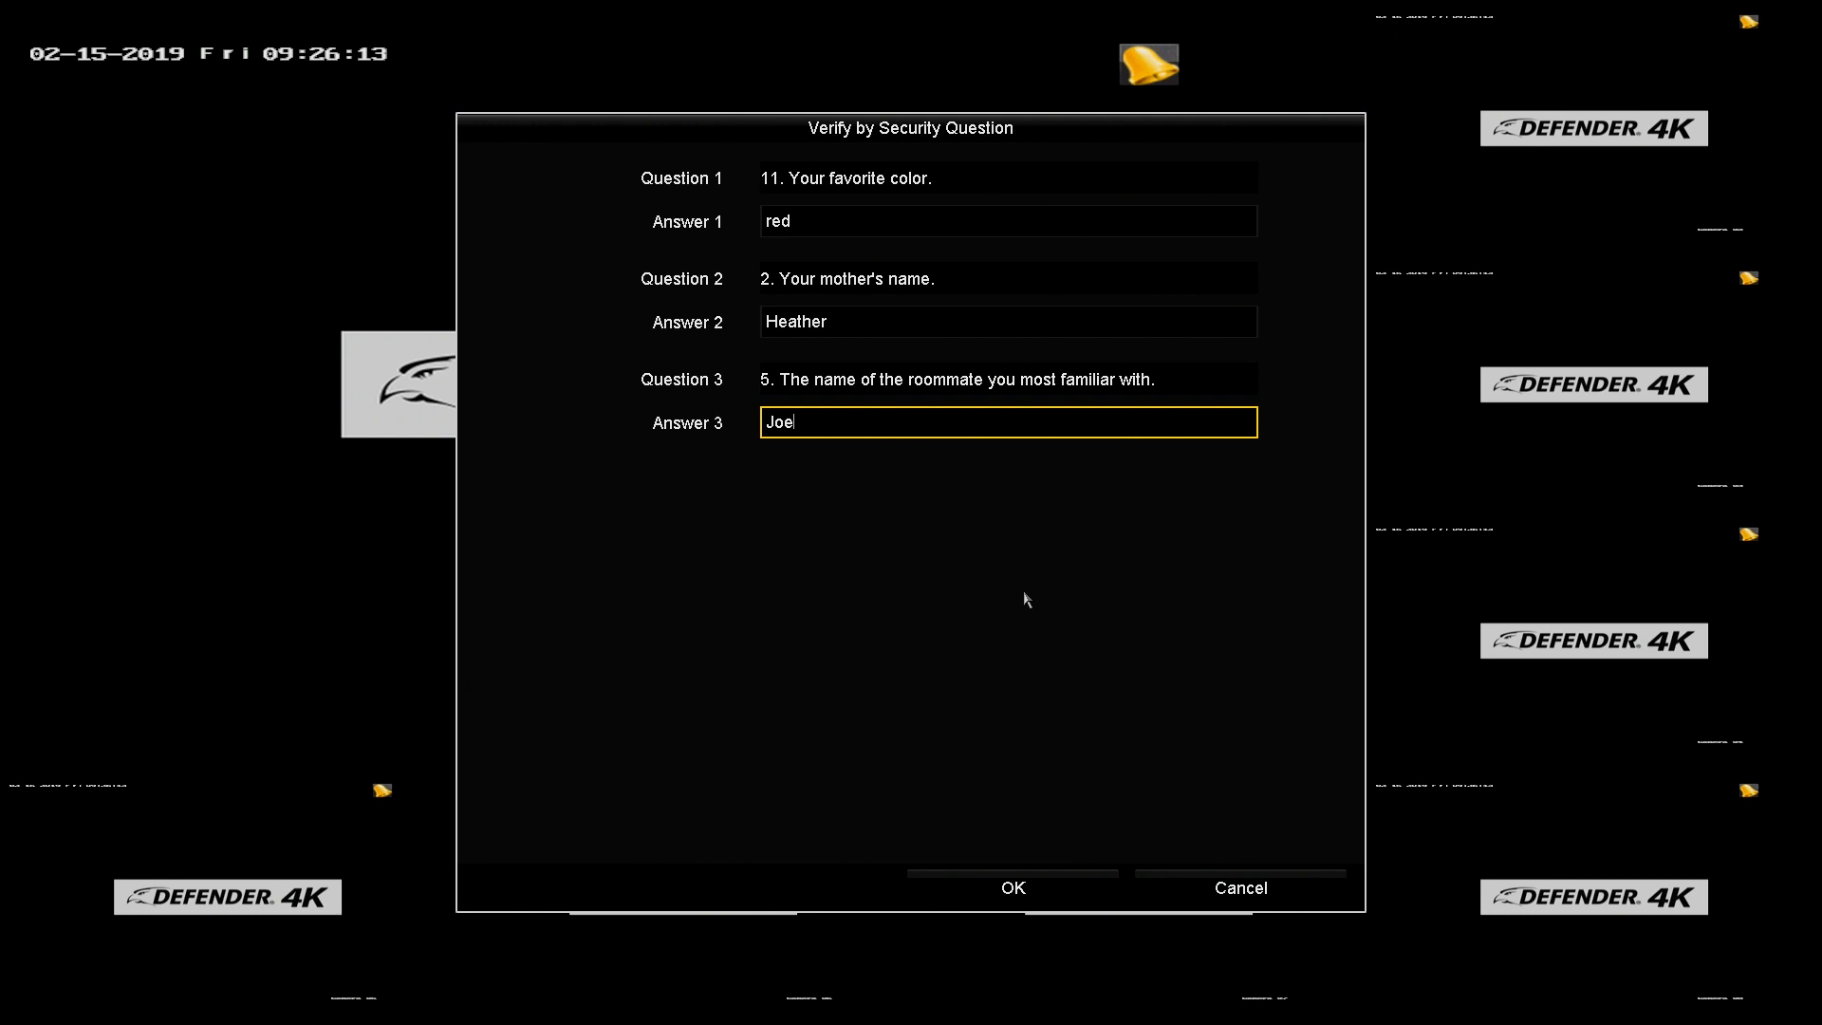
click(1011, 886)
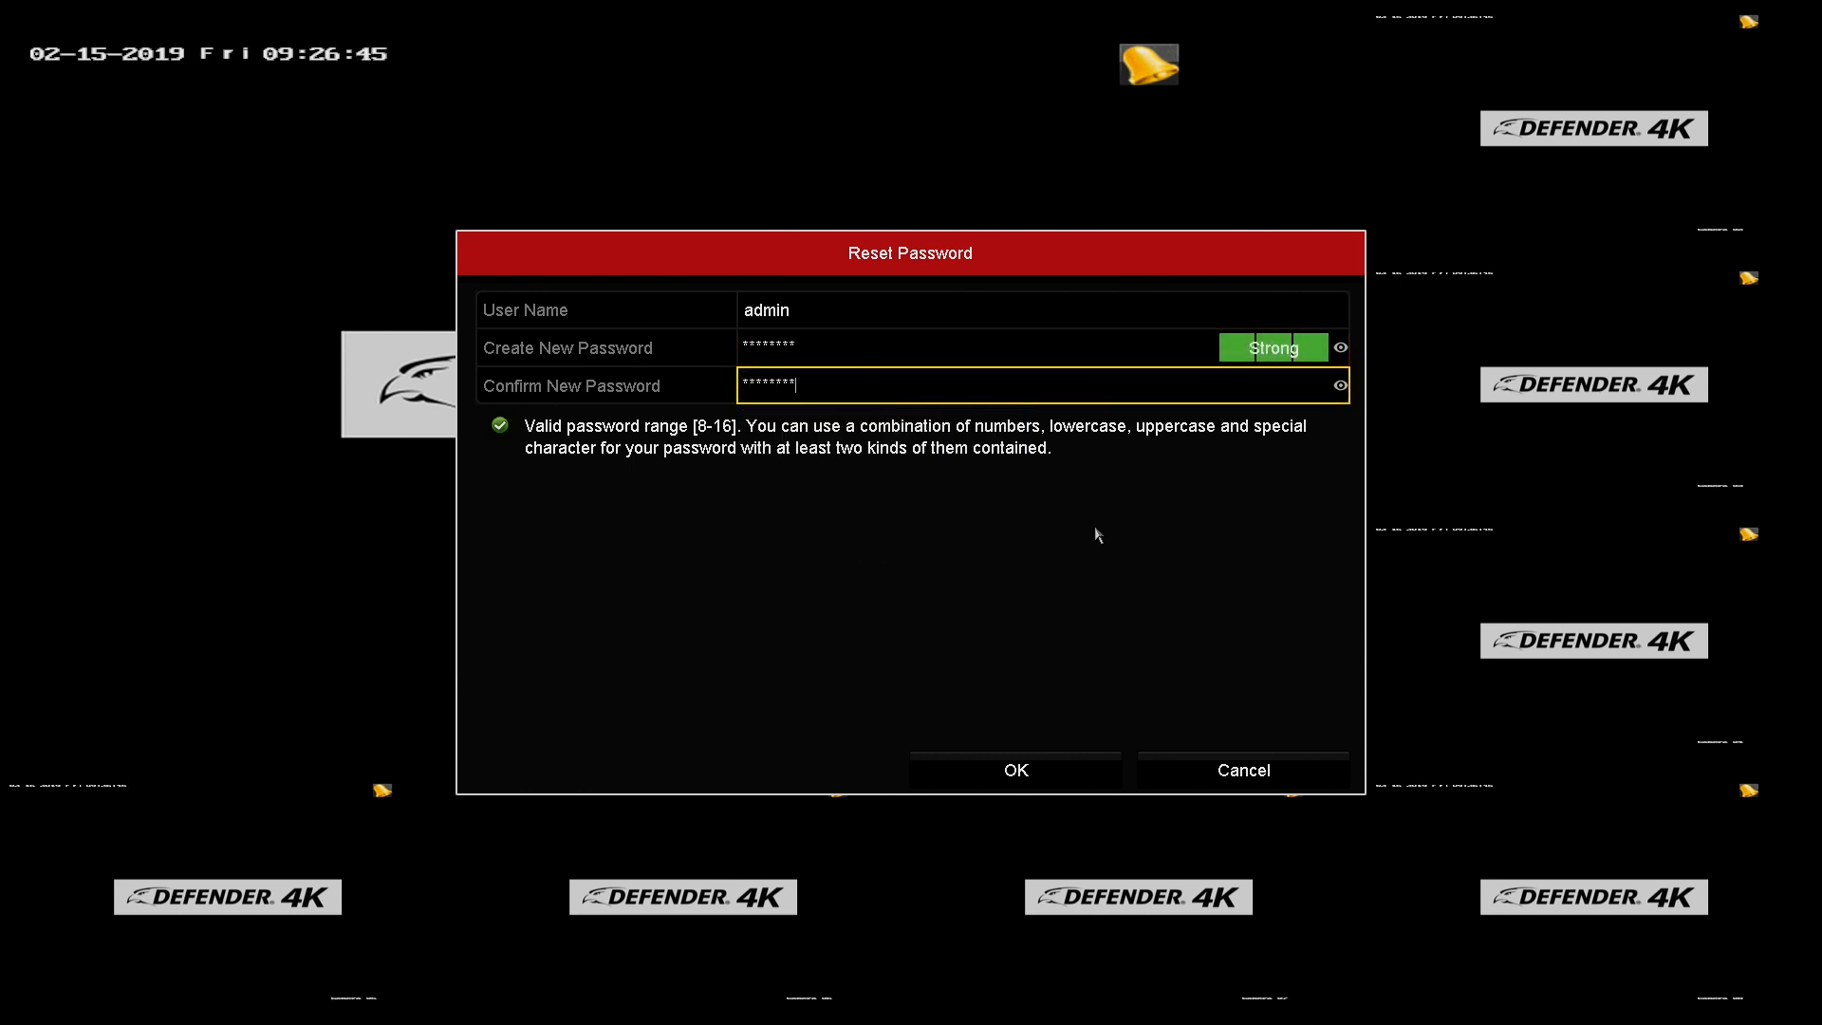
Step: Apply the second new password, acknowledge the reset and reuse it as the IP camera activation password
click(1013, 768)
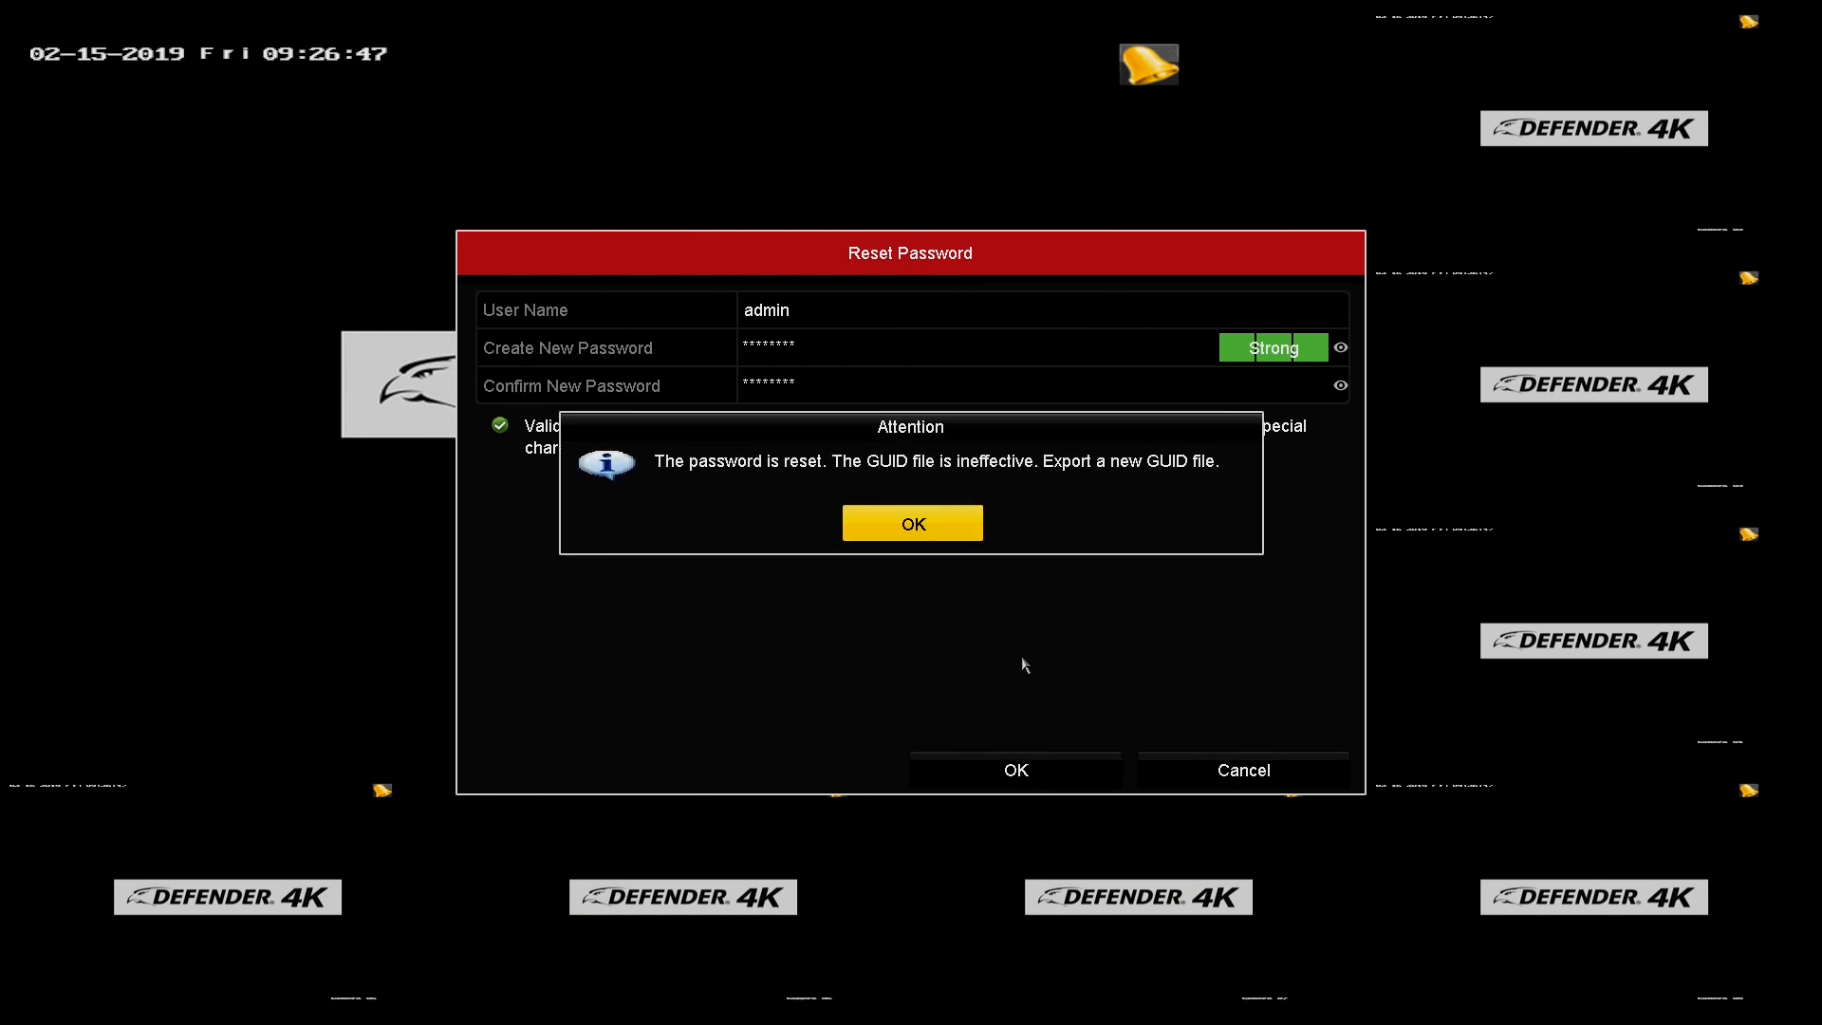
mouse_move(935, 525)
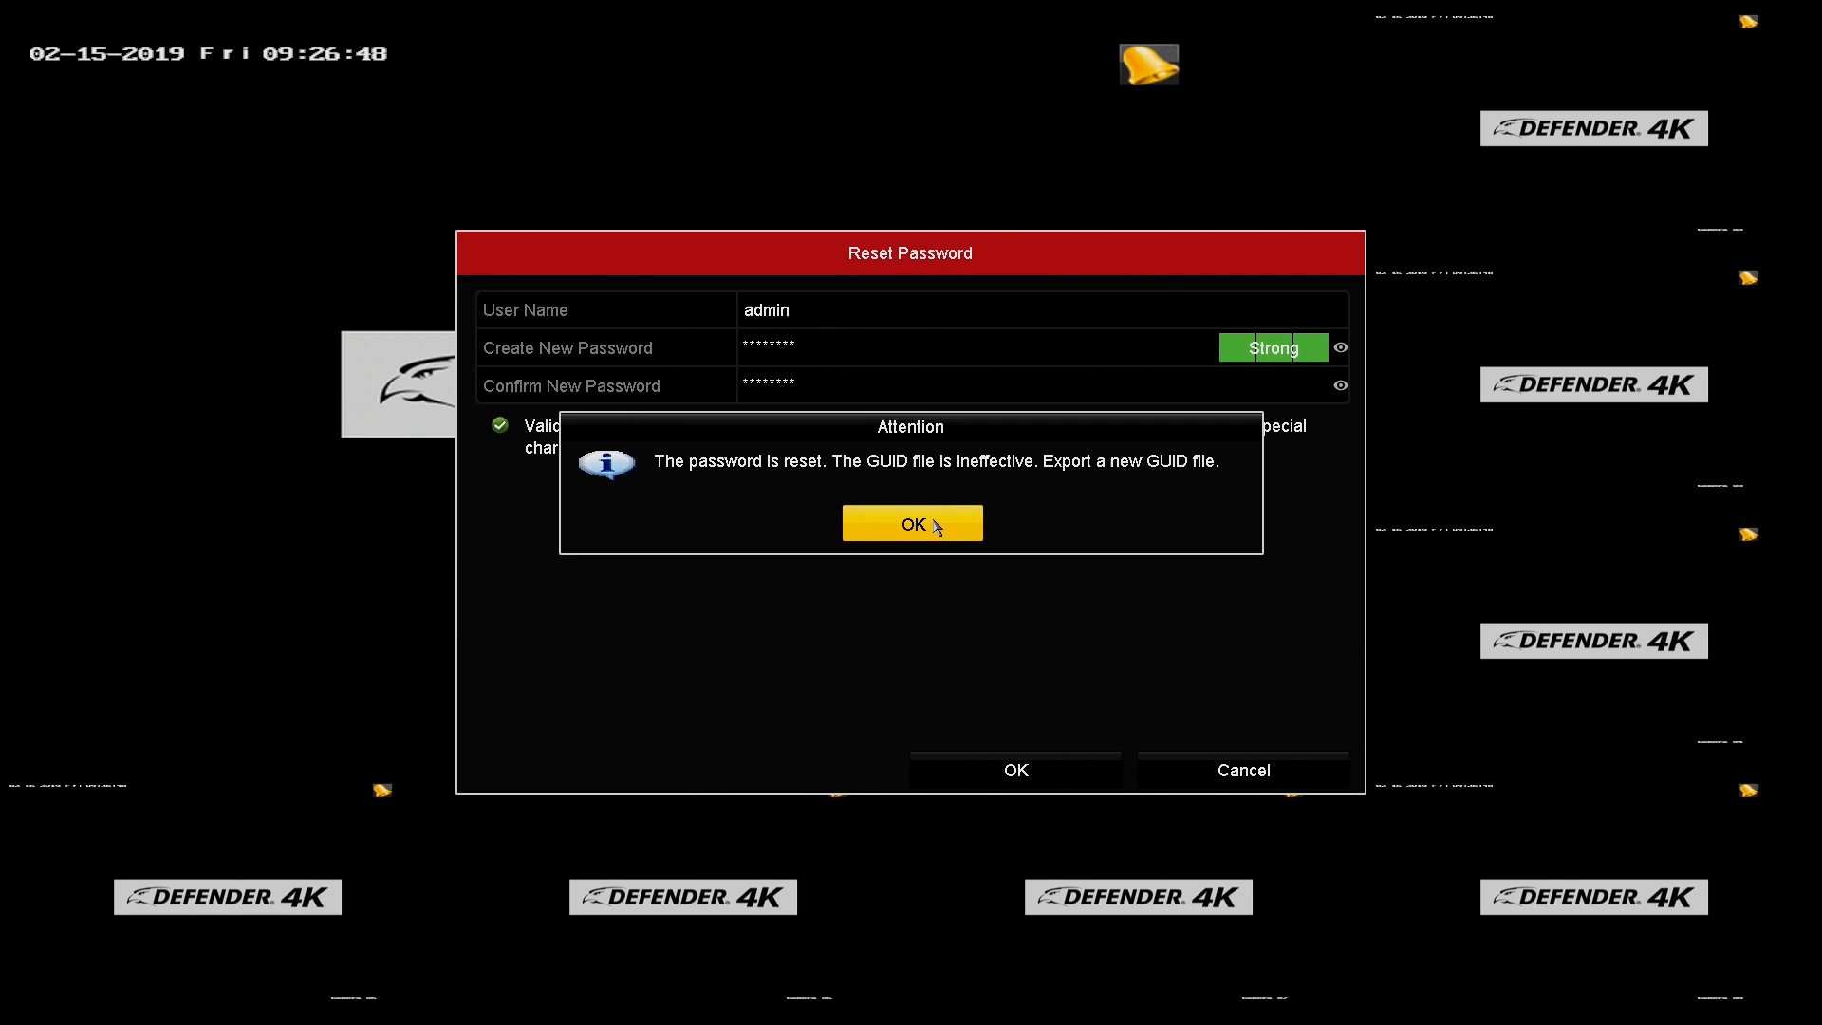
click(911, 522)
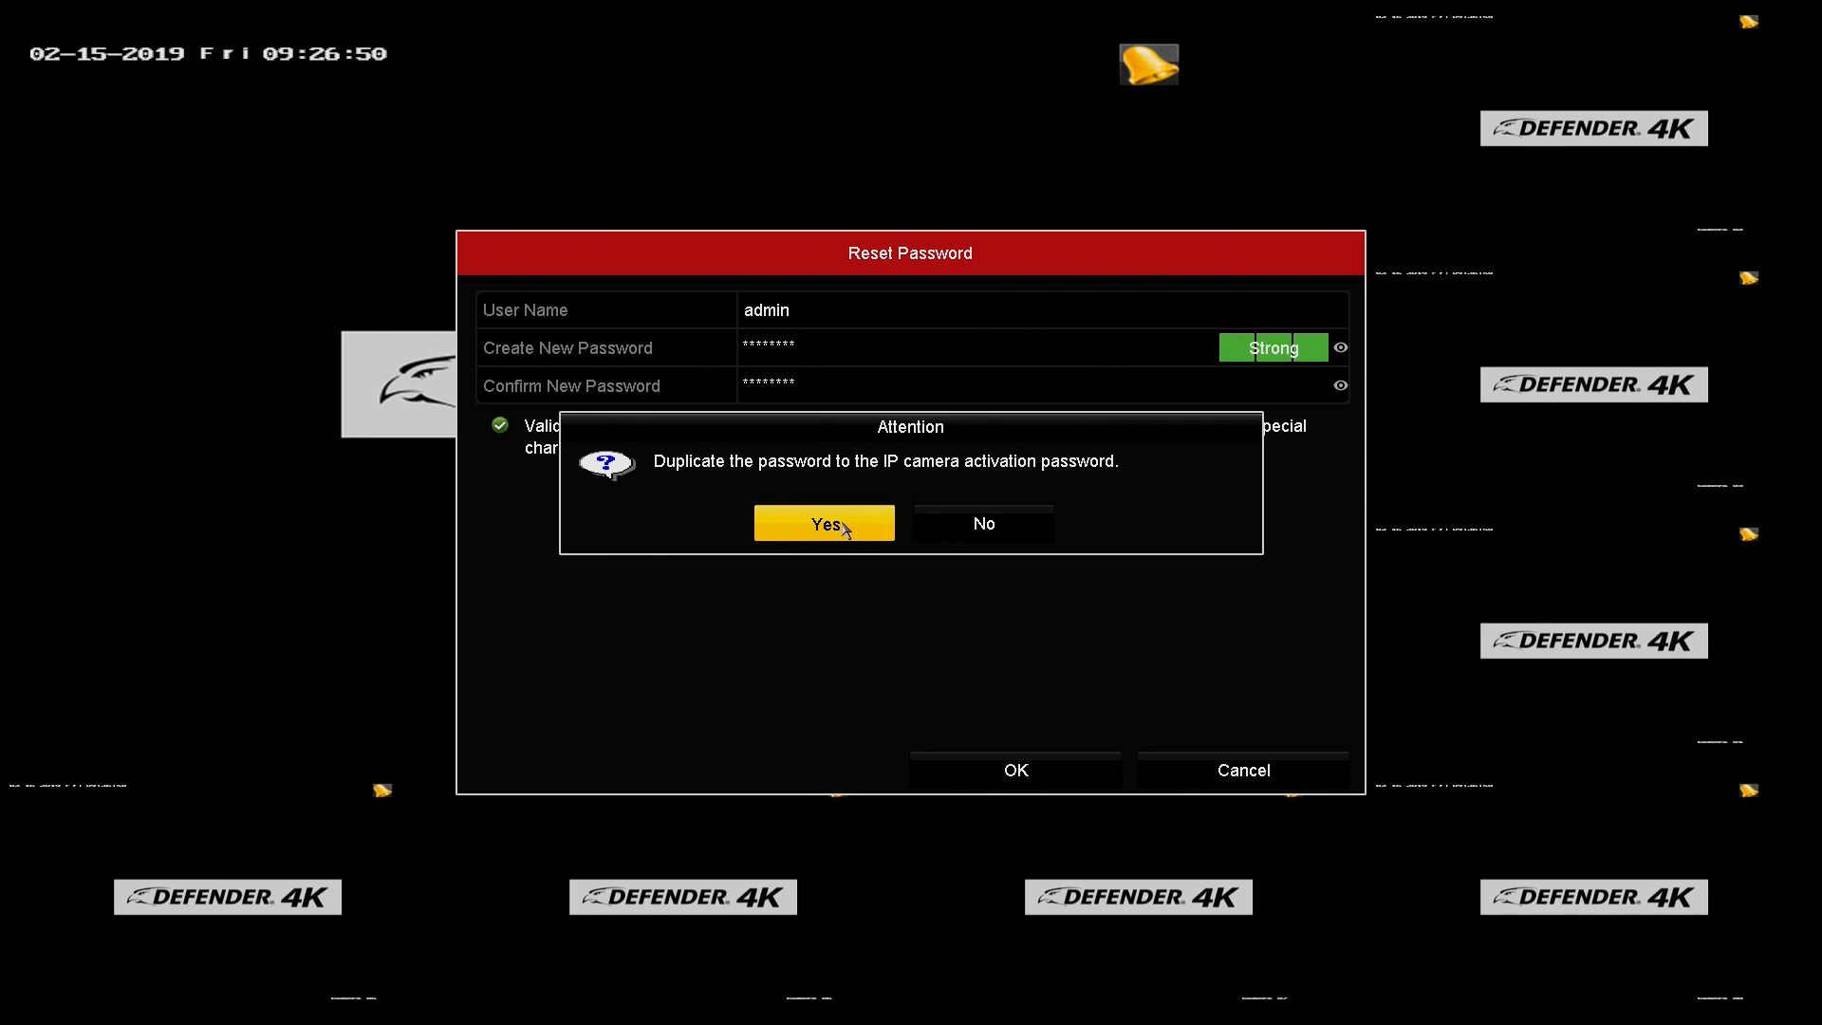
click(821, 524)
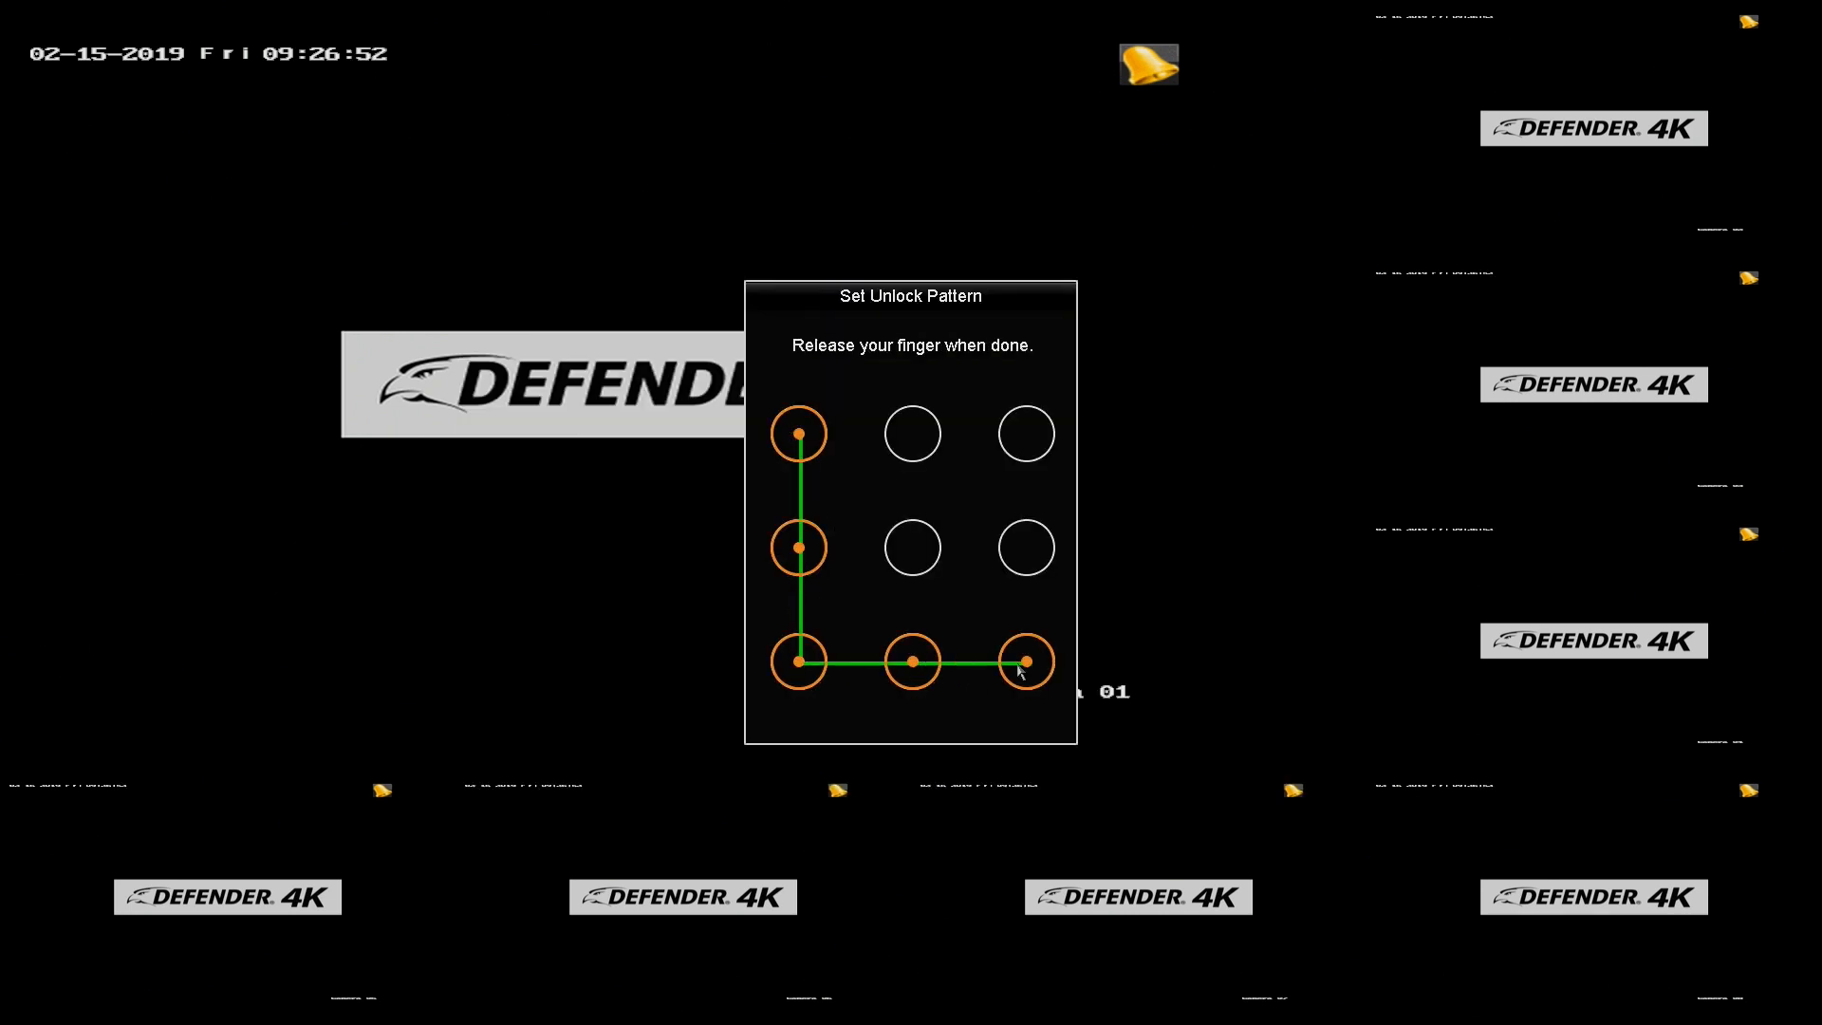